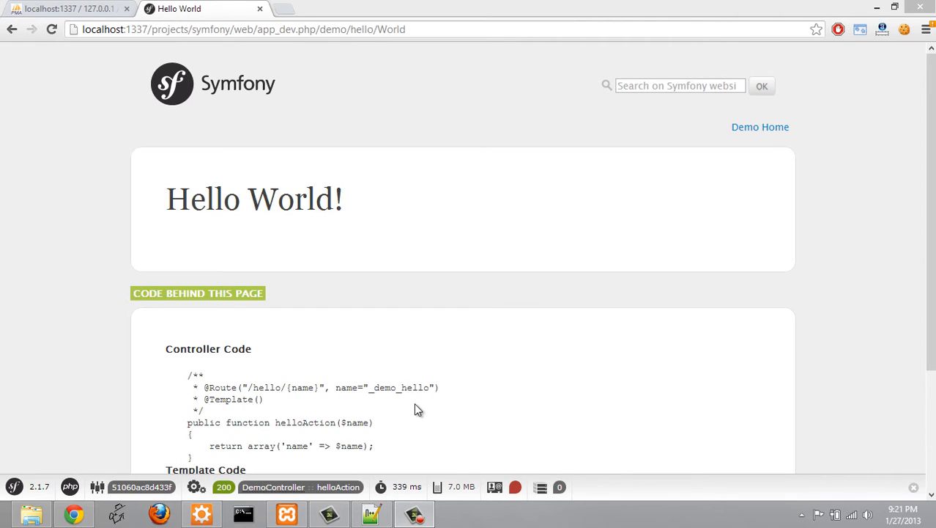
{"action": "mouse_move", "coordinate": [327, 172]}
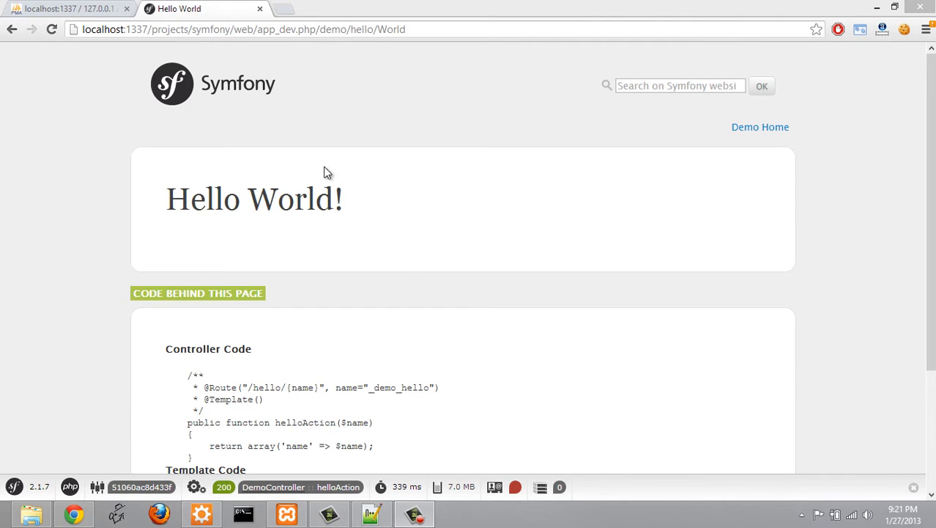
{"action": "mouse_move", "coordinate": [82, 63]}
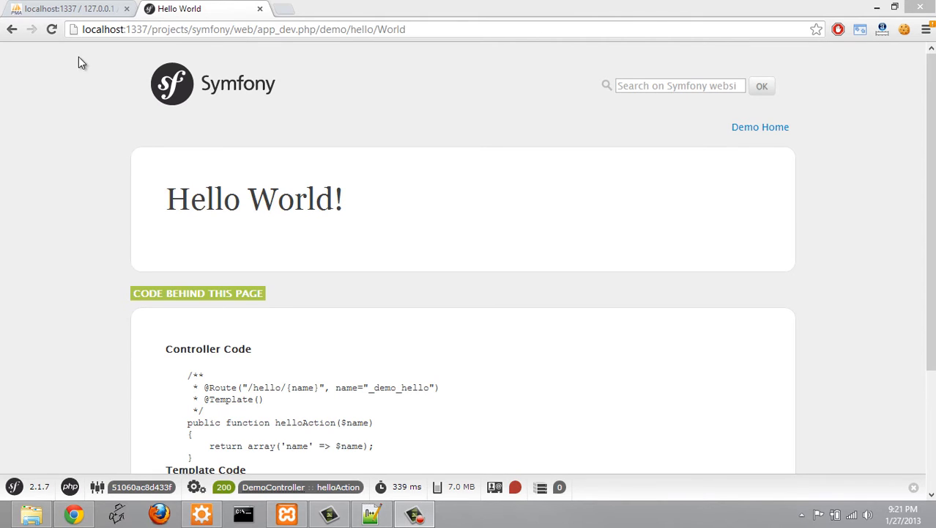
{"action": "mouse_move", "coordinate": [329, 240]}
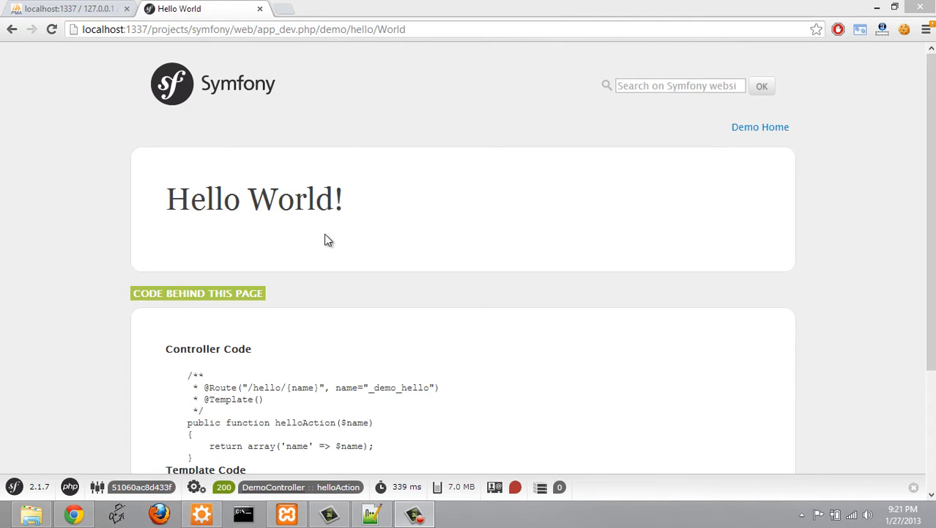
{"action": "mouse_move", "coordinate": [348, 141]}
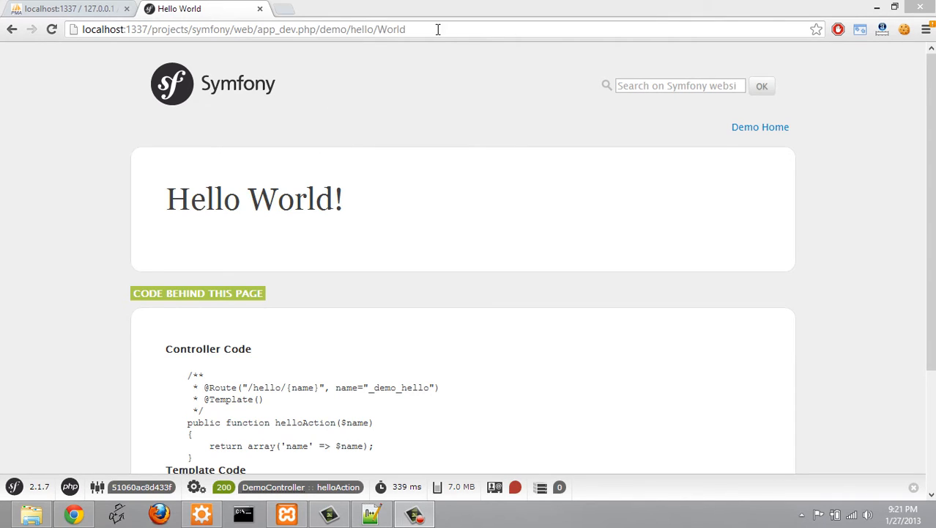
Step: Replace 'World' with 'Anthony' in the demo hello address so the page greets Anthony
{"action": "double_click", "coordinate": [390, 30]}
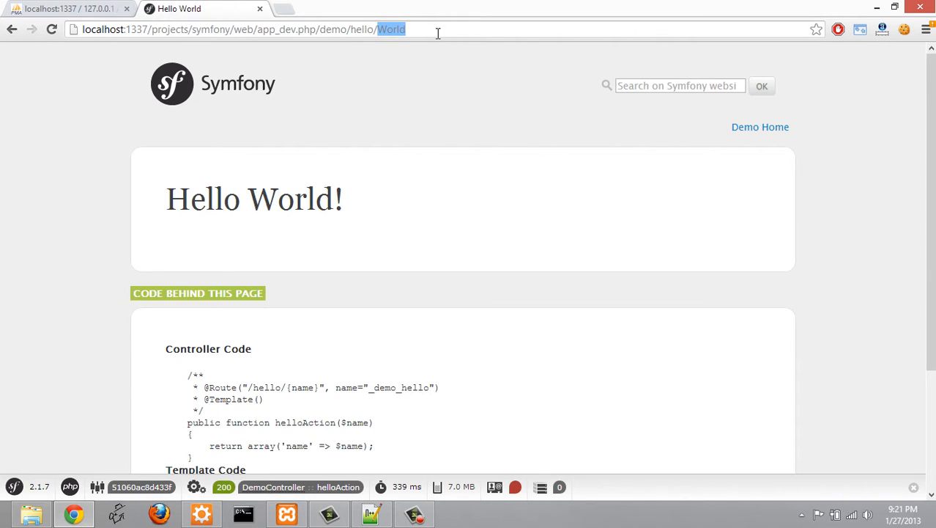
{"action": "left_click", "coordinate": [376, 29]}
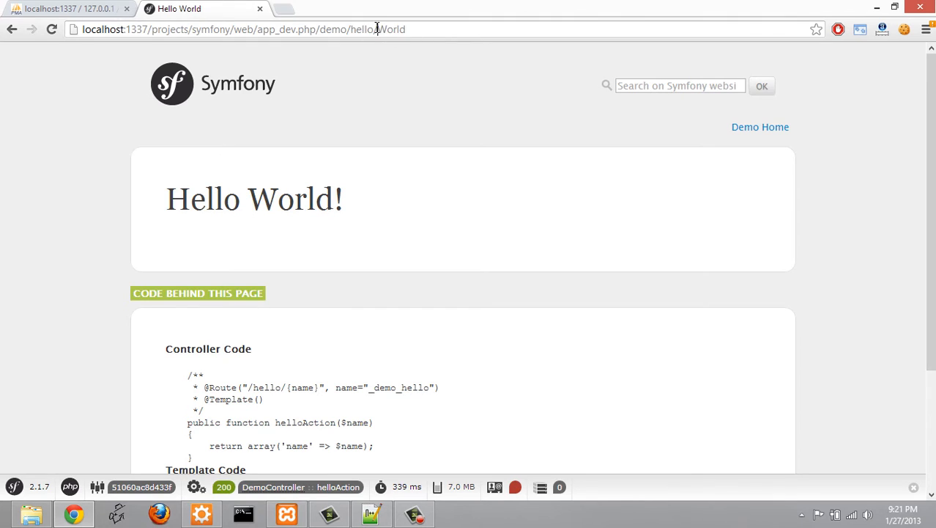
{"action": "double_click", "coordinate": [362, 29]}
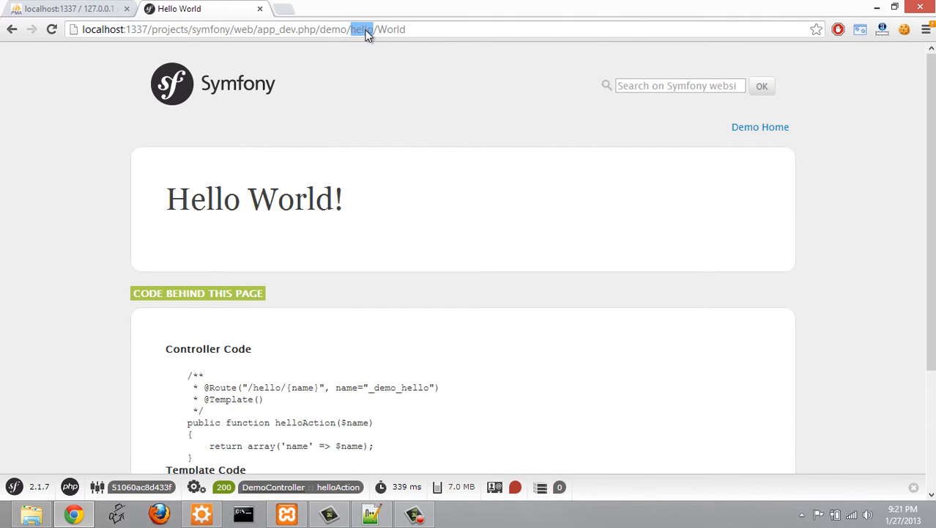
{"action": "left_click", "coordinate": [374, 29]}
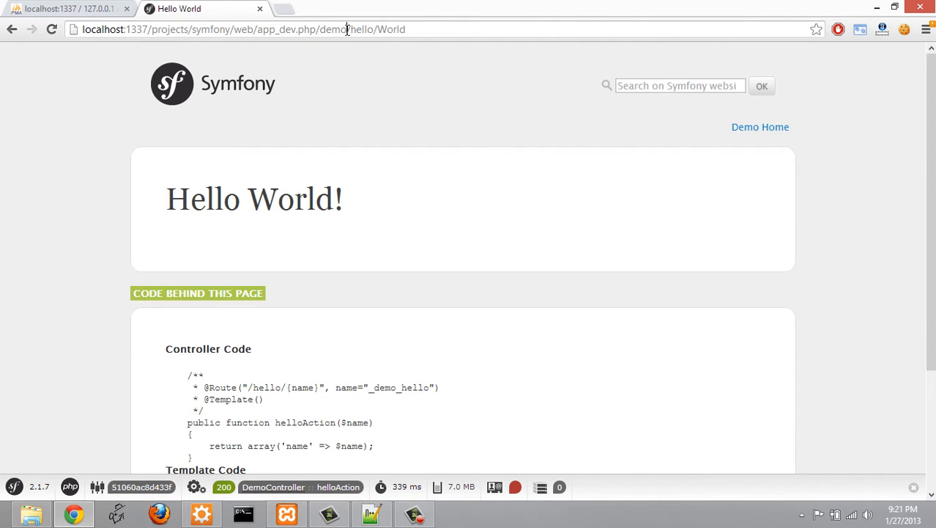
{"action": "double_click", "coordinate": [390, 29]}
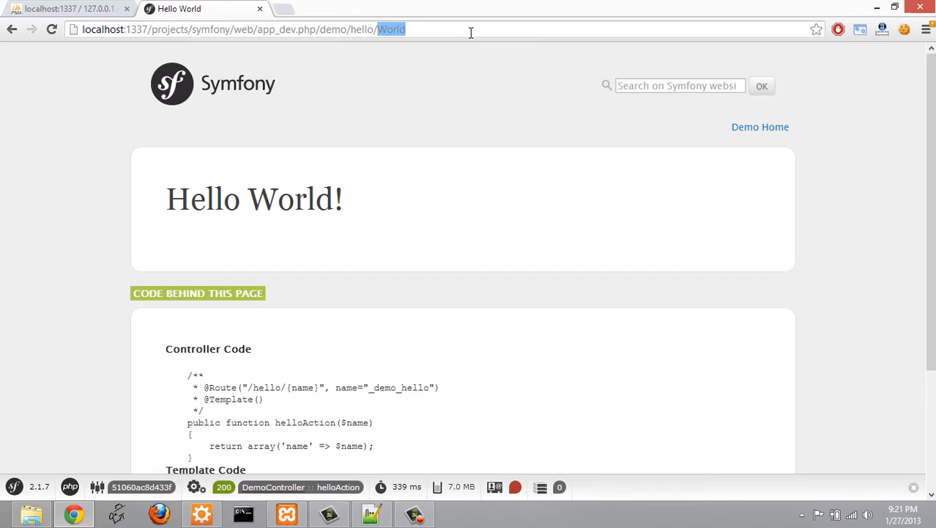
{"action": "type", "text": "Anthony"}
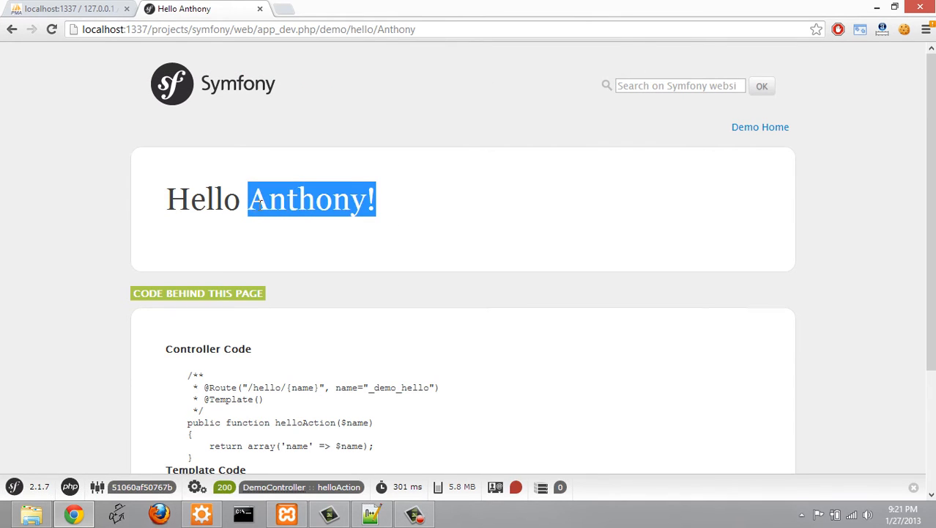
{"action": "left_click", "coordinate": [215, 179]}
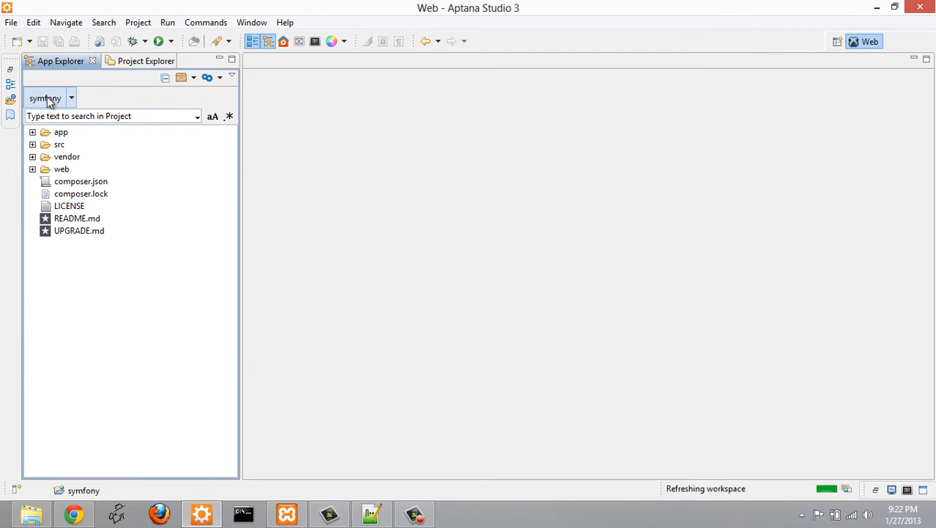
Step: Open DemoController.php from src/Acme/DemoBundle/Controller and scroll to the helloAction route
{"action": "left_click", "coordinate": [59, 144]}
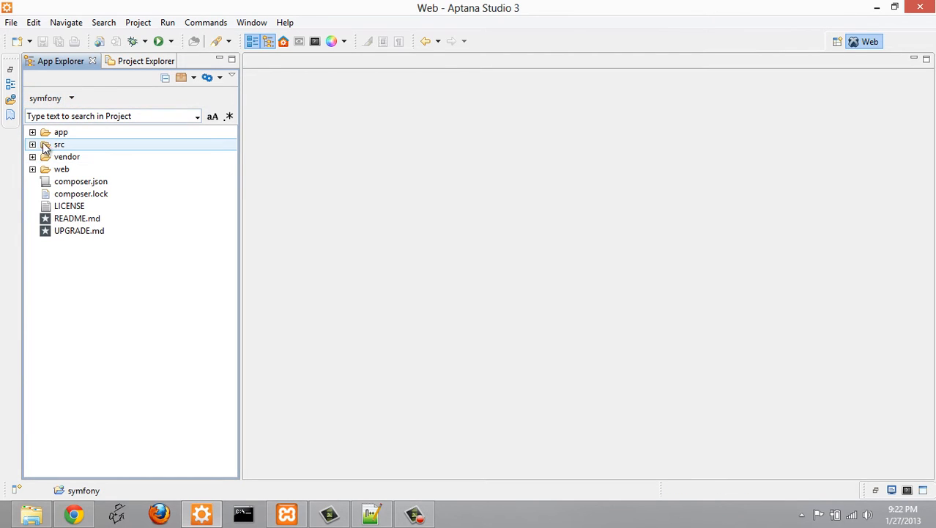
{"action": "left_click", "coordinate": [33, 144]}
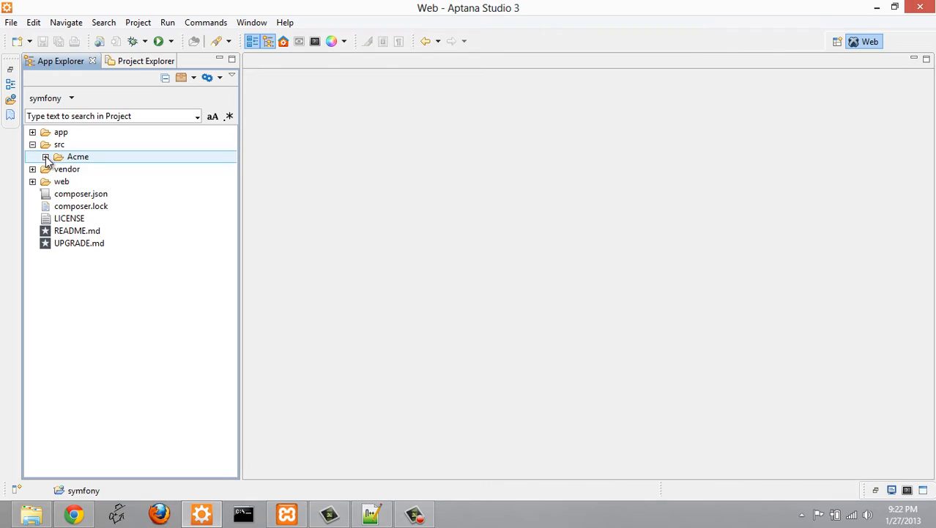
{"action": "left_click", "coordinate": [45, 156]}
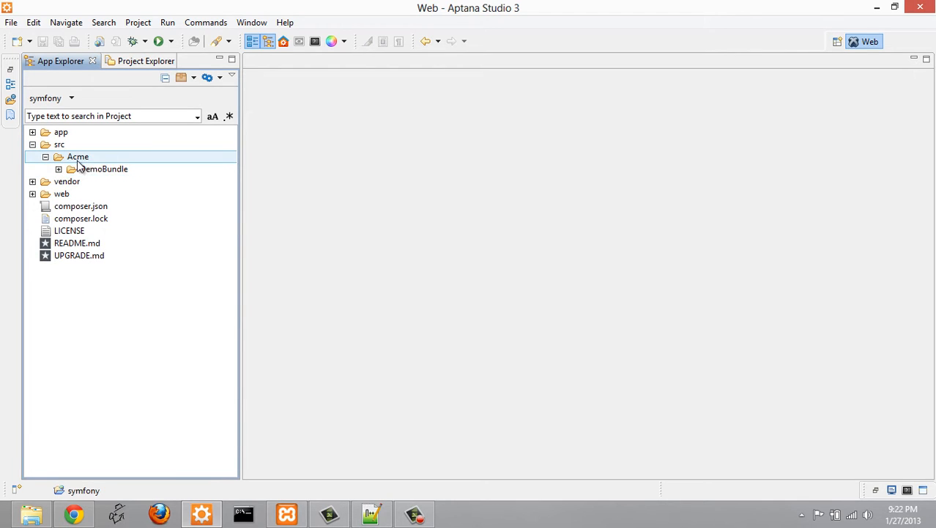
{"action": "left_click", "coordinate": [103, 168]}
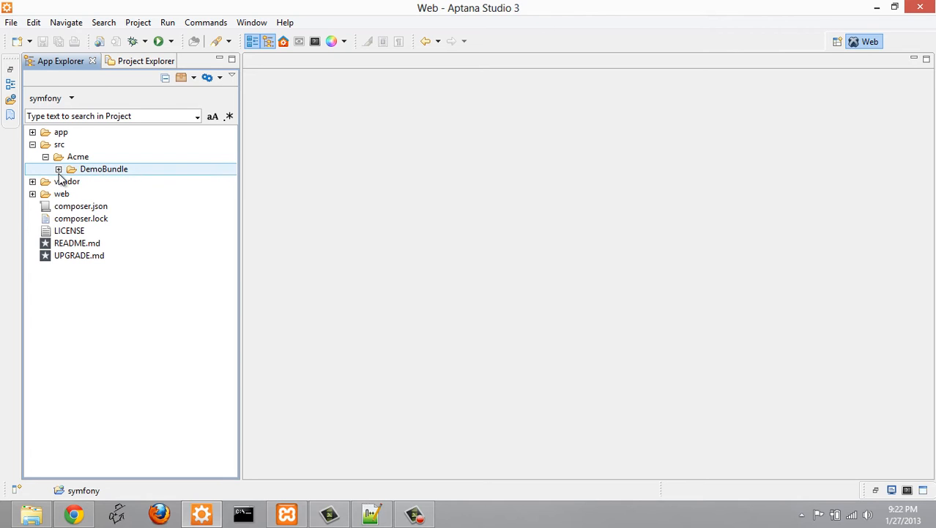
{"action": "left_click", "coordinate": [58, 169]}
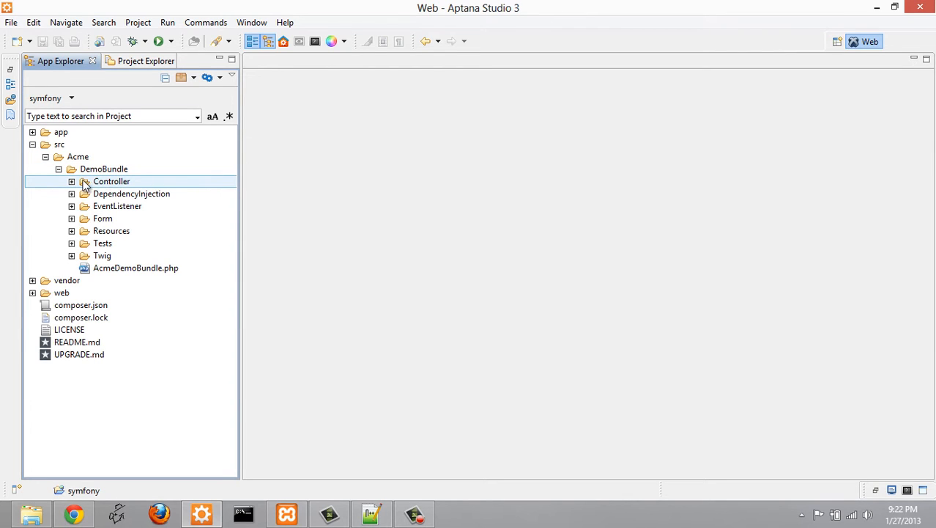
{"action": "left_click", "coordinate": [72, 181]}
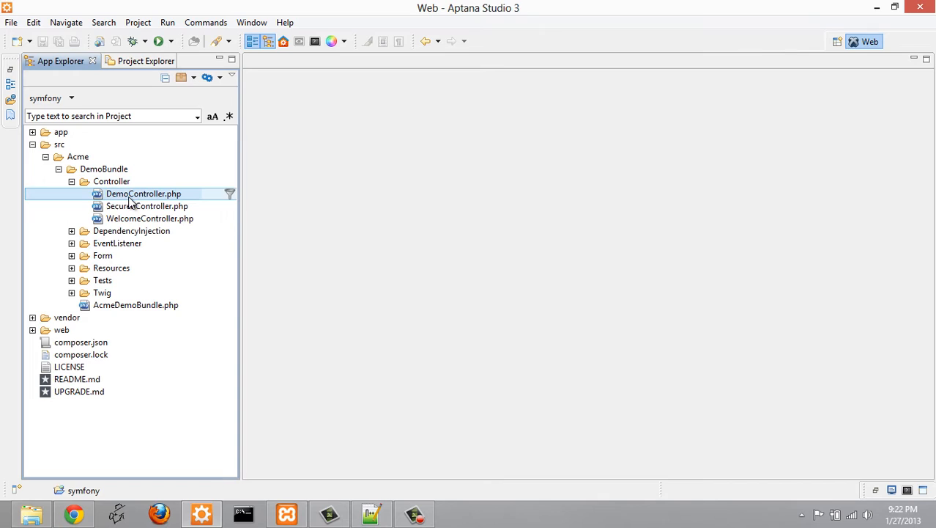
{"action": "double_click", "coordinate": [142, 194]}
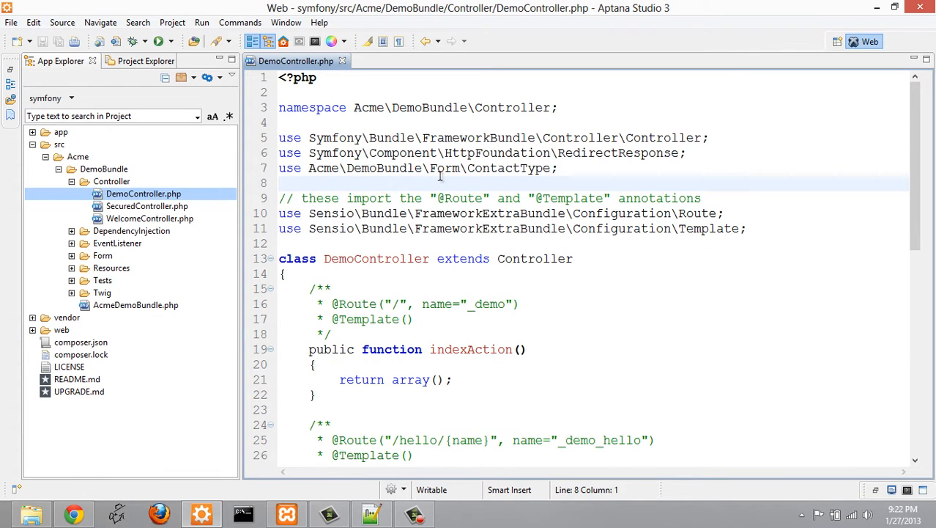
{"action": "scroll", "scroll_direction": "down", "scroll_amount": 3}
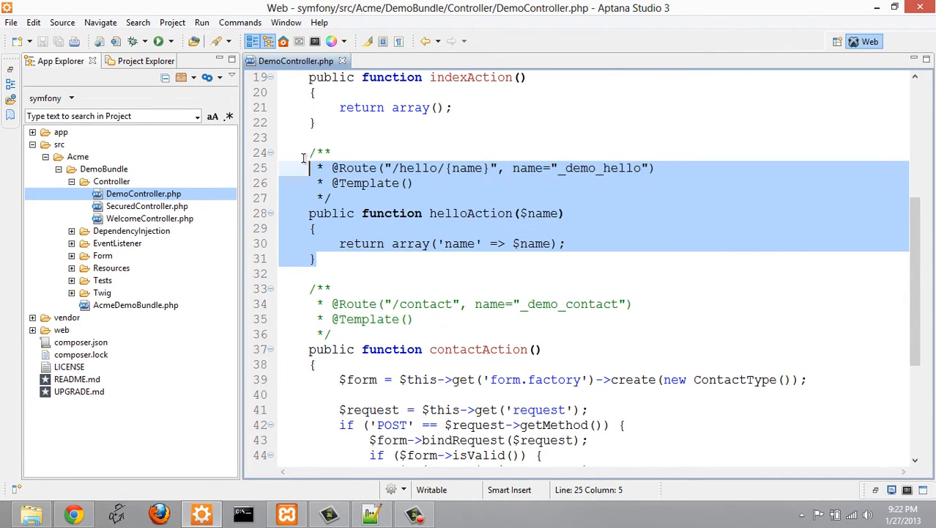
{"action": "left_click", "coordinate": [319, 258]}
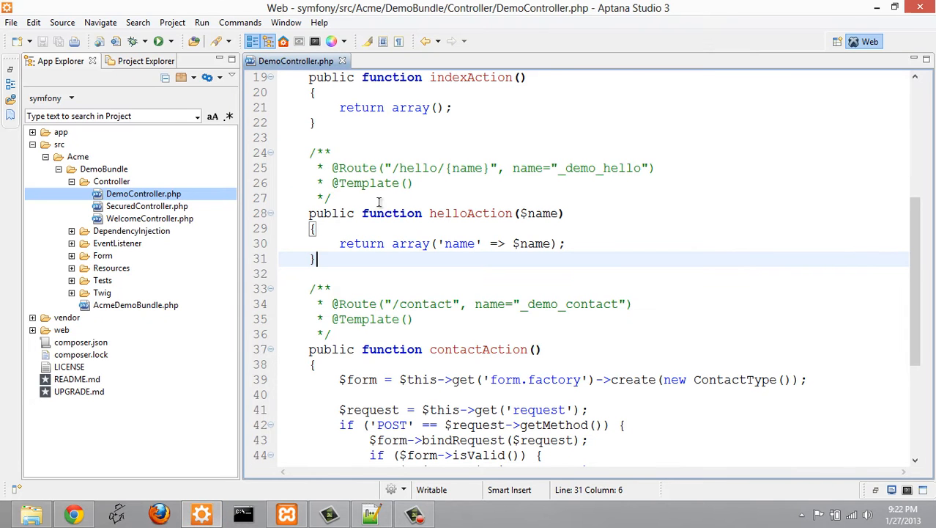
{"action": "double_click", "coordinate": [471, 213]}
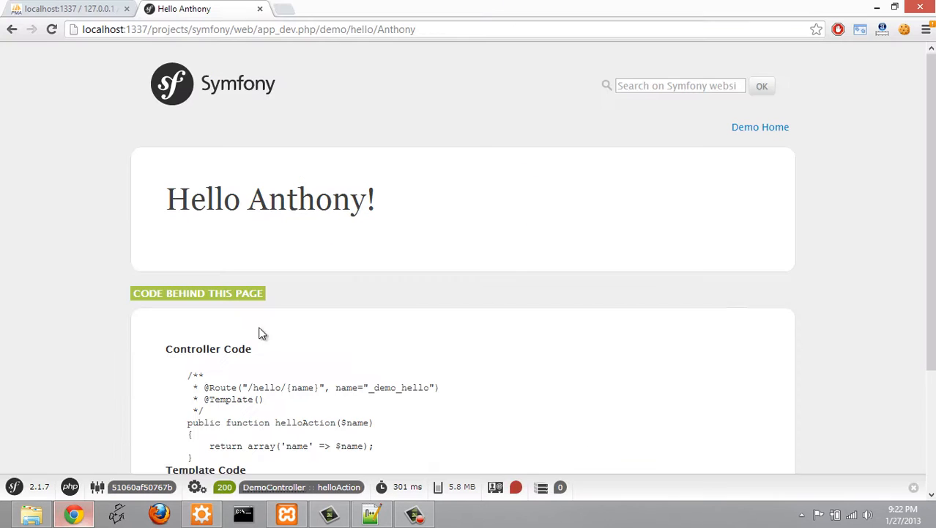
{"action": "left_click", "coordinate": [376, 29]}
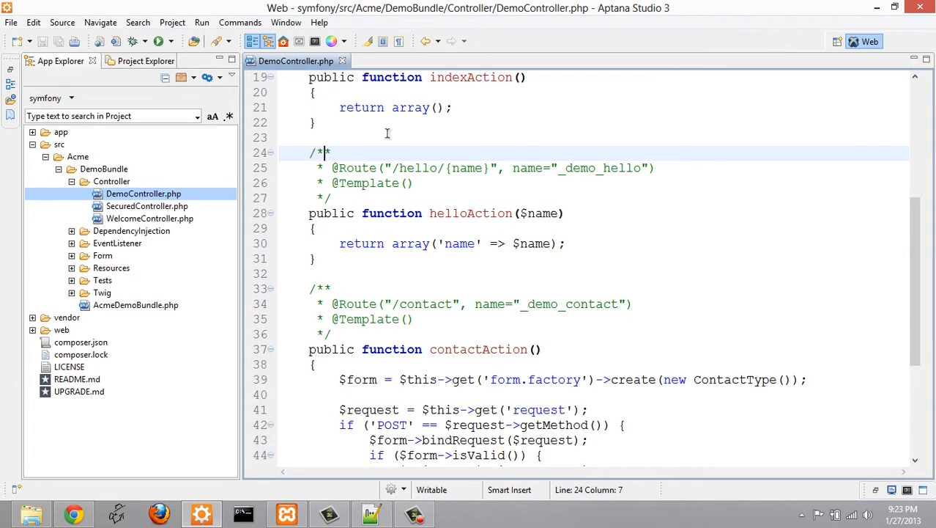
{"action": "double_click", "coordinate": [418, 167]}
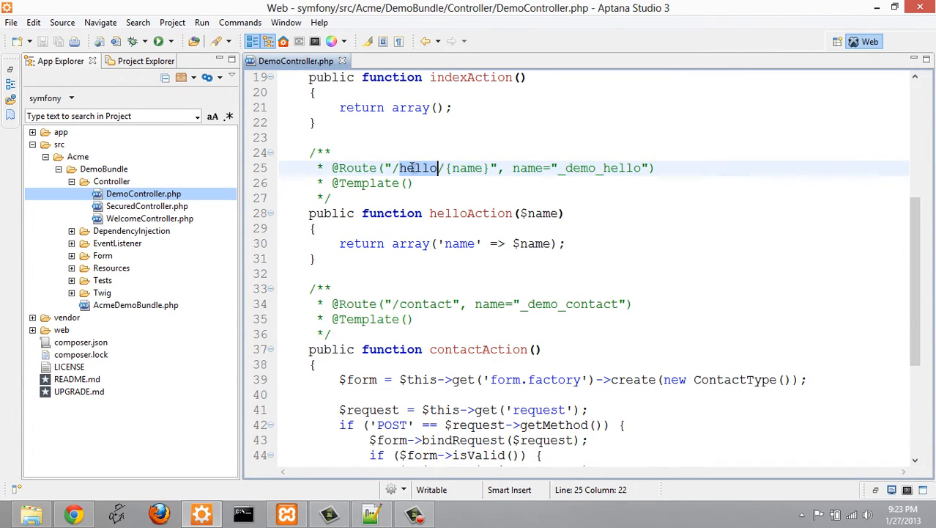
{"action": "type", "text": "whatsup"}
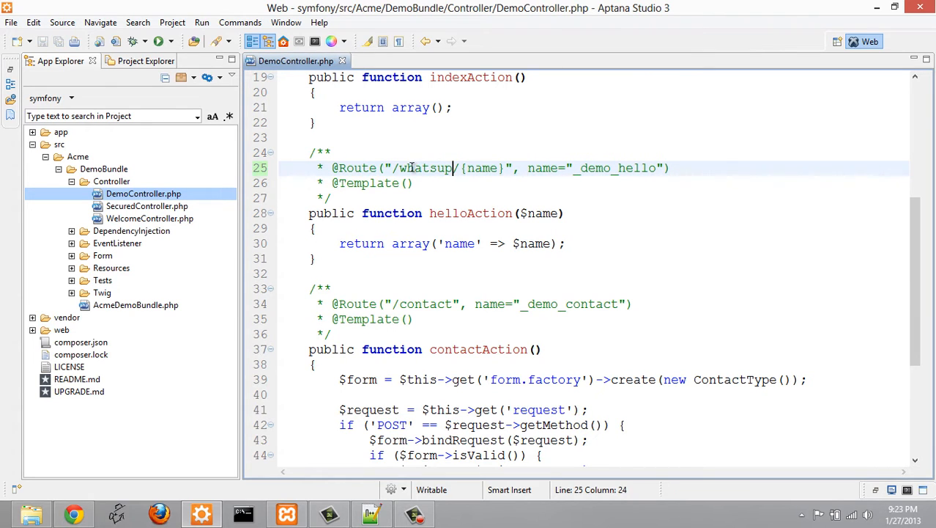
{"action": "left_click", "coordinate": [183, 9]}
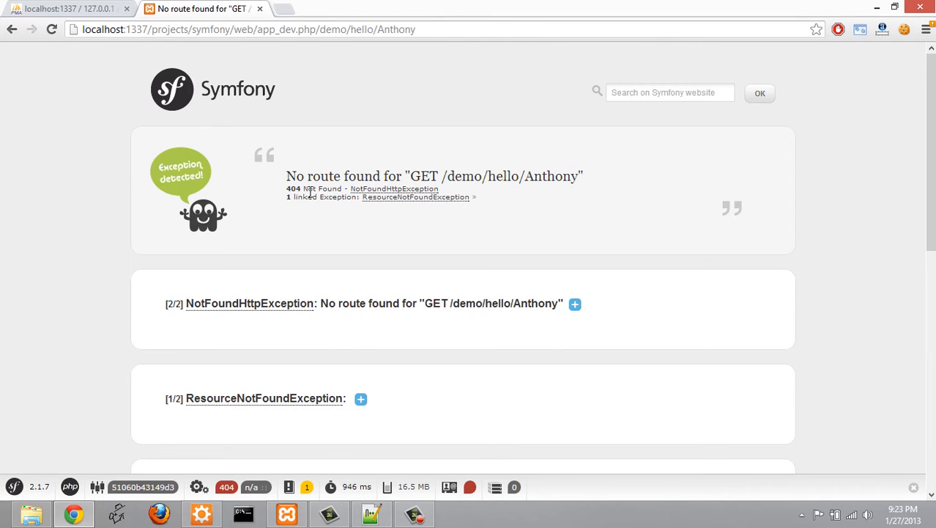
Step: Review the No route found 404 for /demo/hello/Anthony, then return to Aptana
{"action": "double_click", "coordinate": [293, 188]}
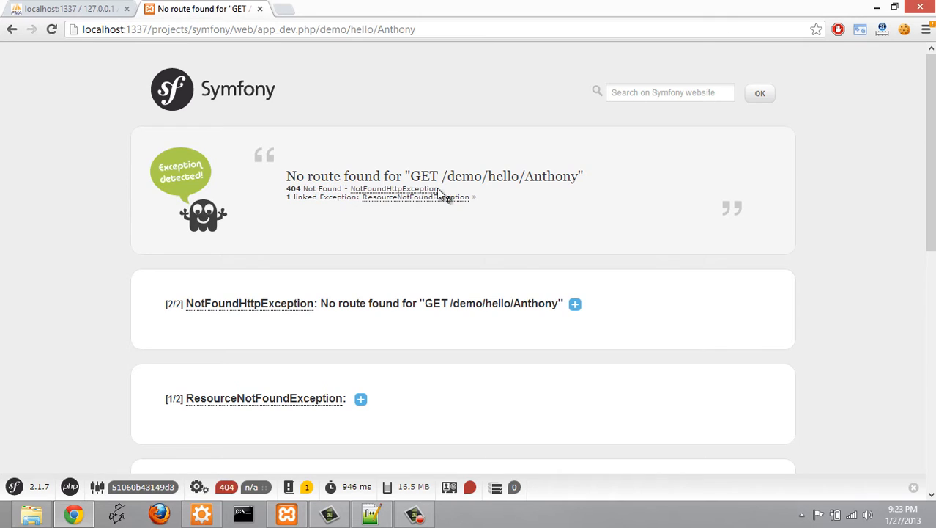
{"action": "double_click", "coordinate": [333, 29]}
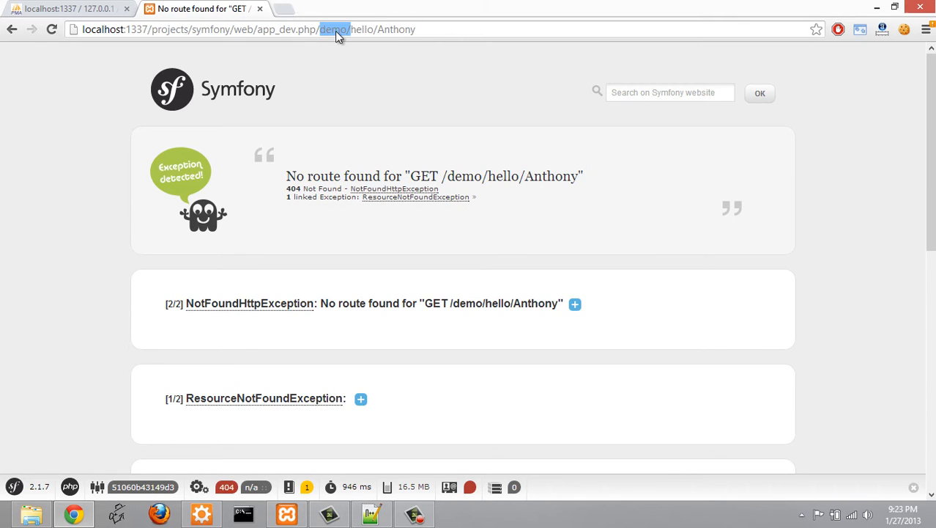
{"action": "left_click", "coordinate": [365, 30]}
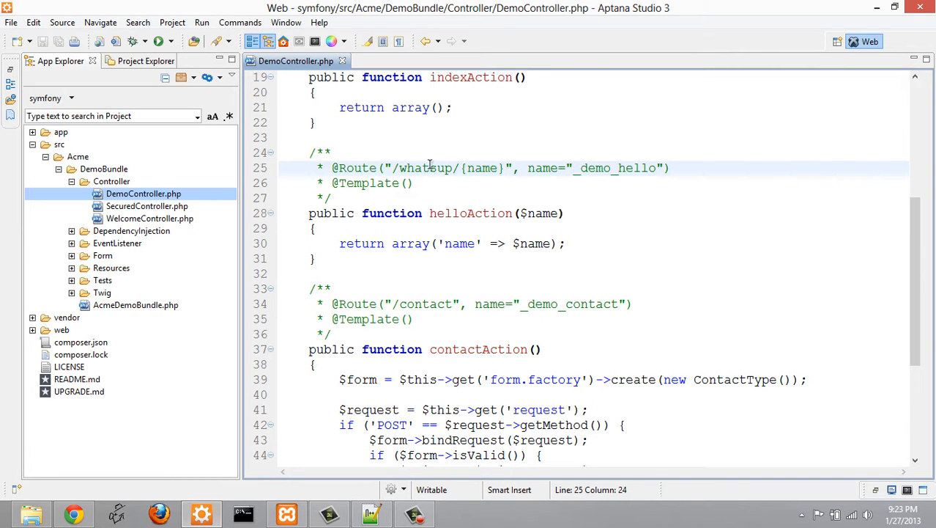
Step: Open hello.html.twig from Resources/views/Demo, change the heading to 'Whats up', and save
{"action": "double_click", "coordinate": [426, 168]}
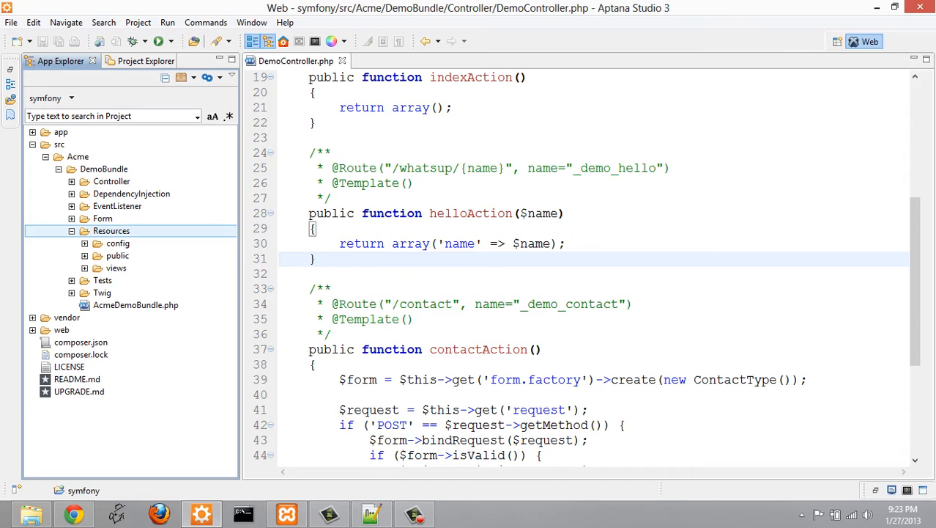
{"action": "left_click", "coordinate": [115, 268]}
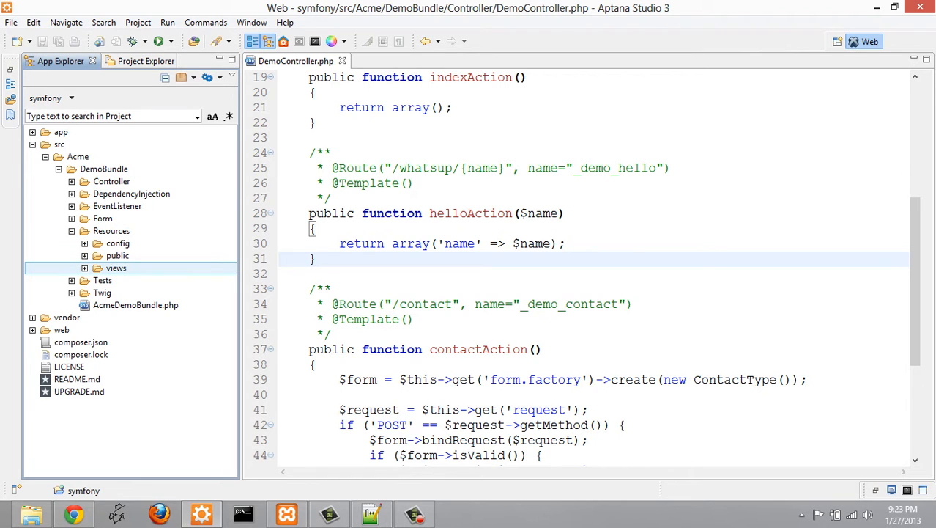
{"action": "left_click", "coordinate": [85, 267]}
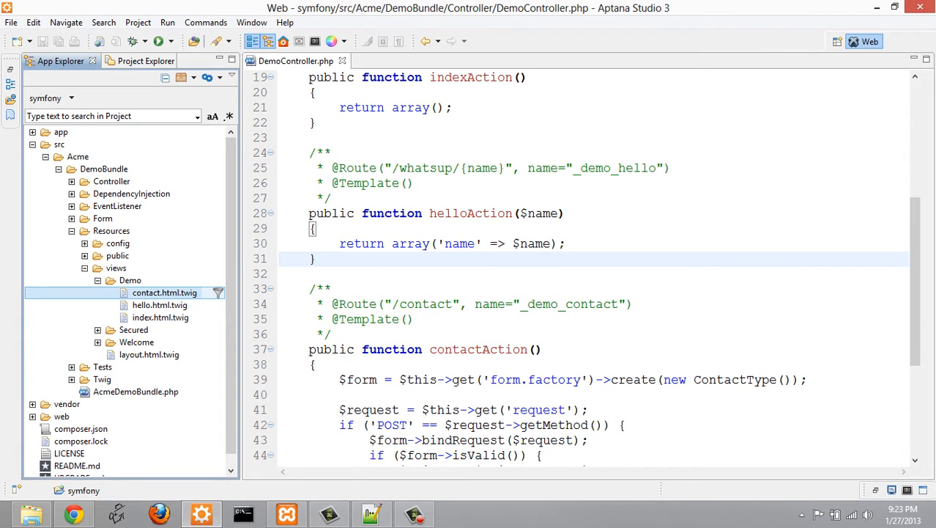
{"action": "left_click", "coordinate": [160, 305]}
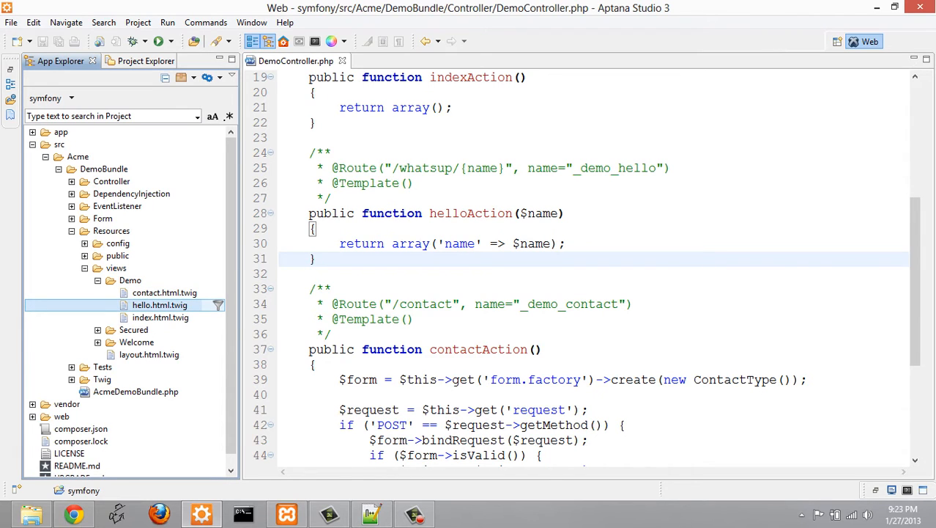
{"action": "double_click", "coordinate": [159, 305]}
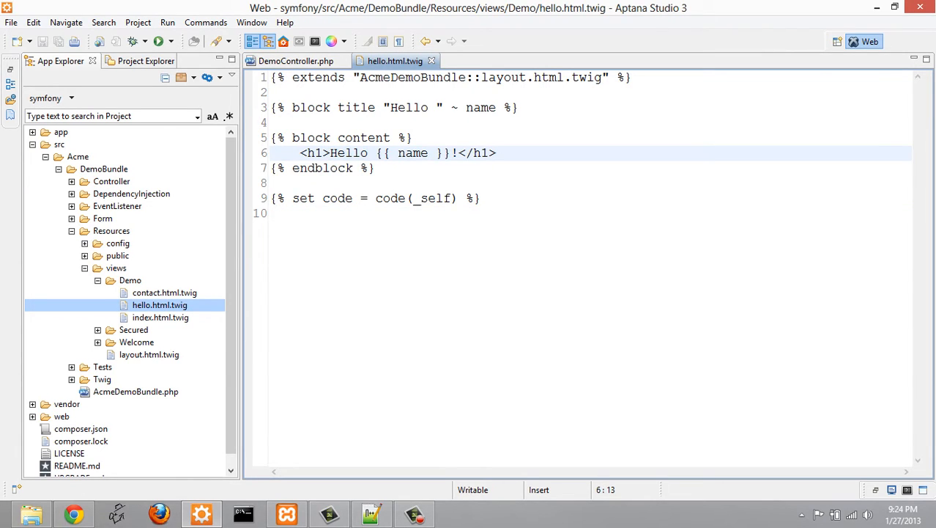
{"action": "type", "text": "Whats up"}
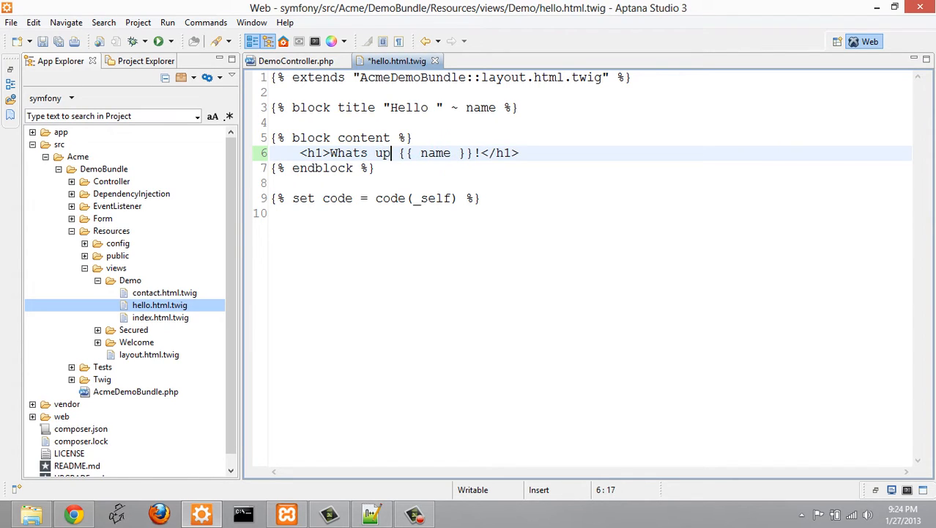
{"action": "key", "text": "ctrl+s"}
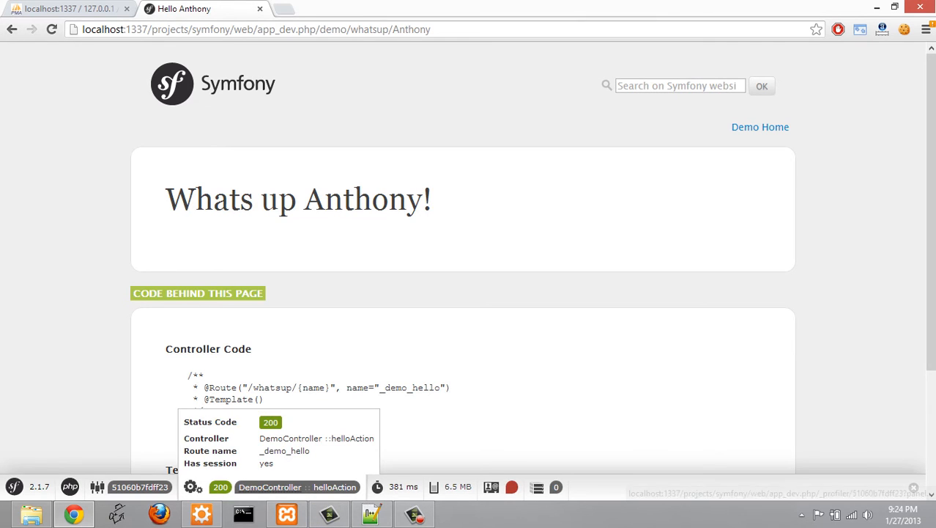
{"action": "left_click", "coordinate": [244, 513]}
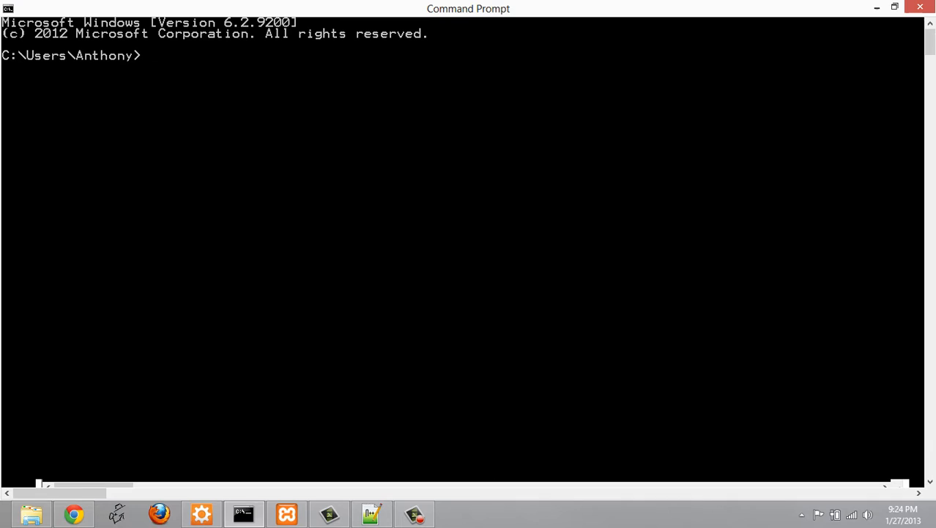
Step: Change directory to the drive root, then toward xampp/htdocs/projects/symfony
{"action": "type", "text": "cd /"}
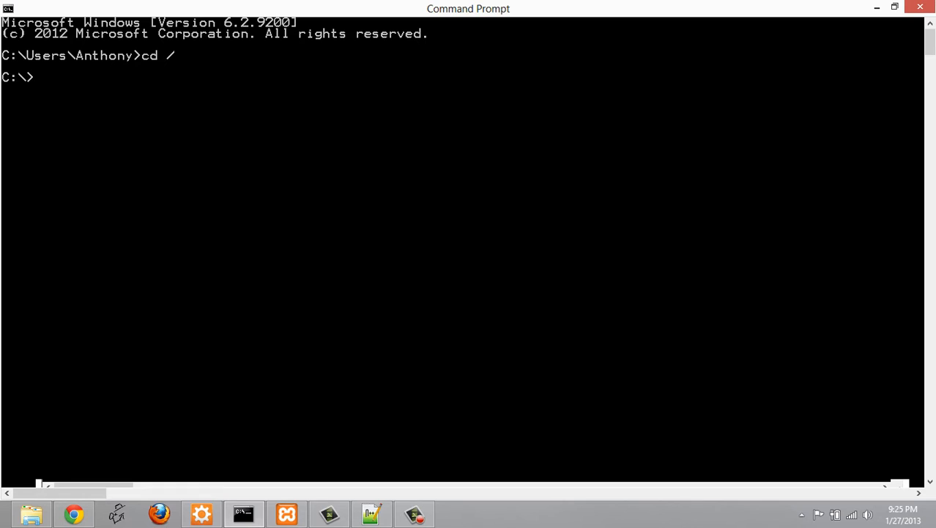
{"action": "type", "text": "cd"}
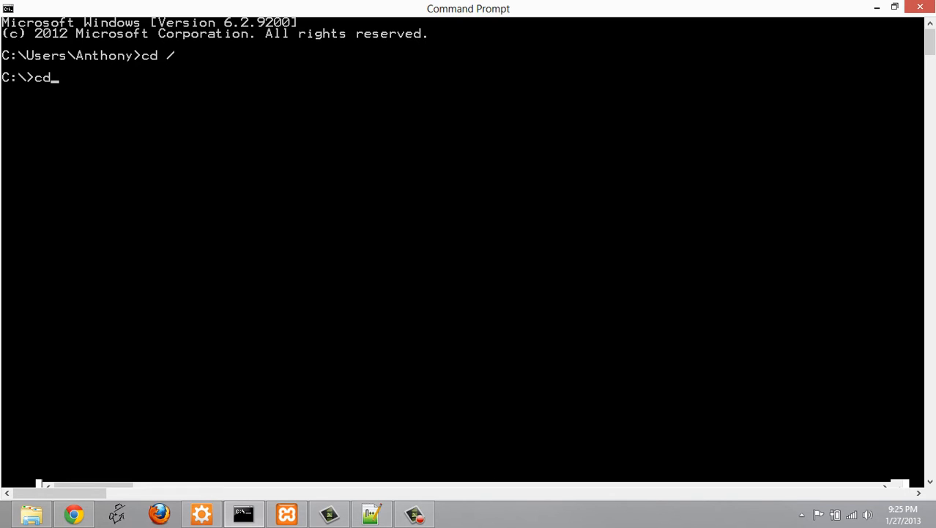
{"action": "type", "text": "xampp"}
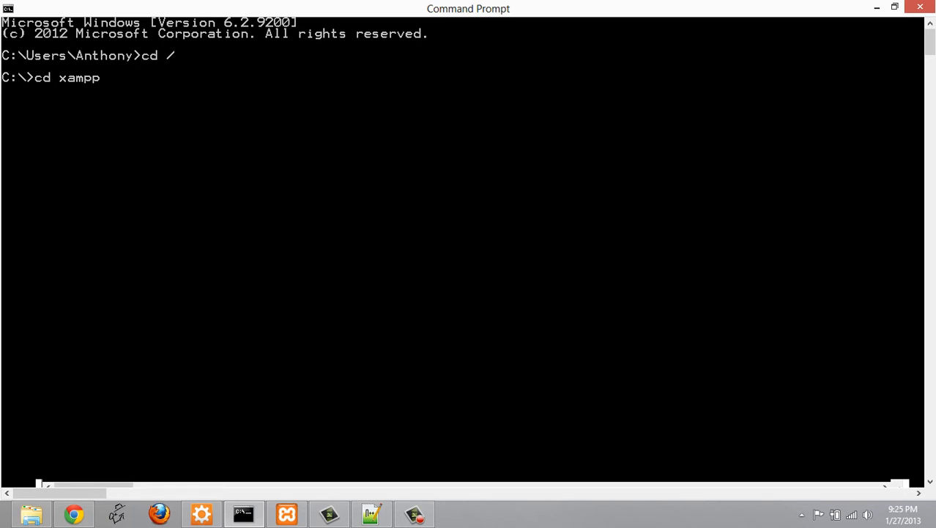
{"action": "type", "text": "/htdocs"}
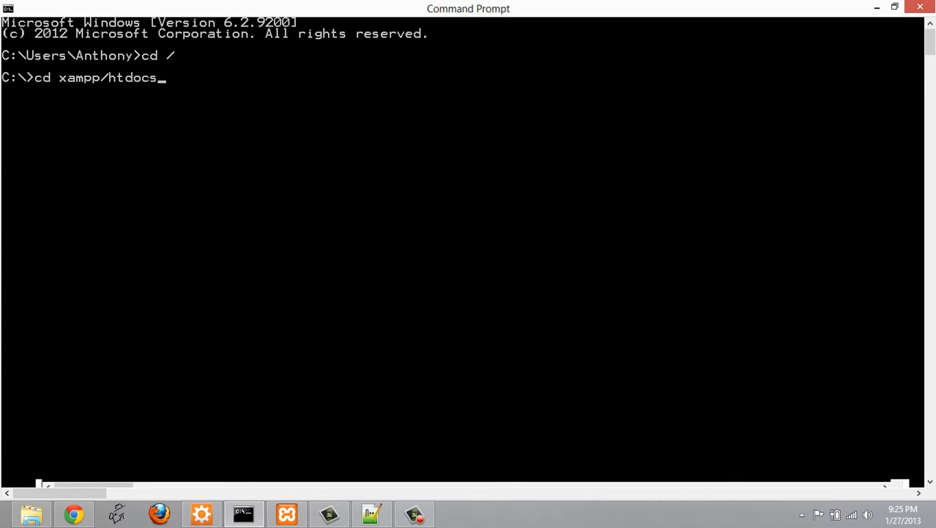
{"action": "type", "text": "/project"}
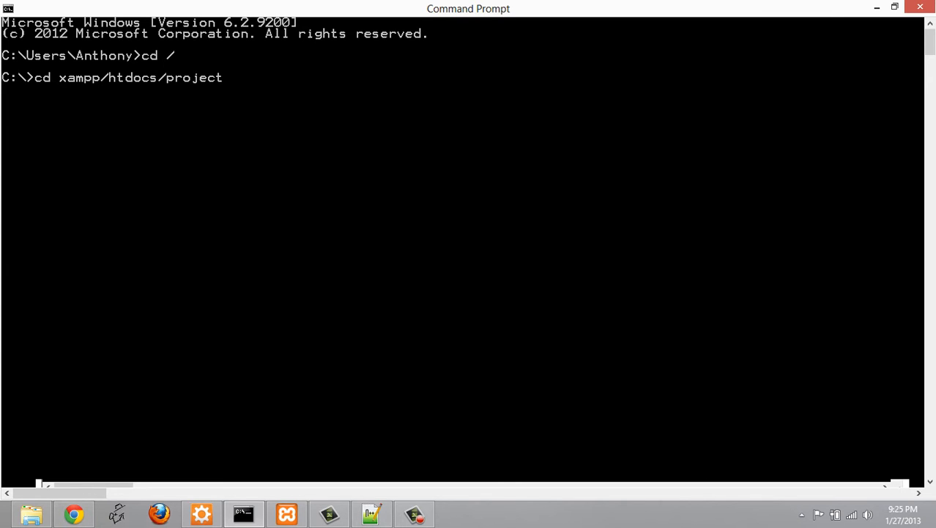
{"action": "type", "text": "s/"}
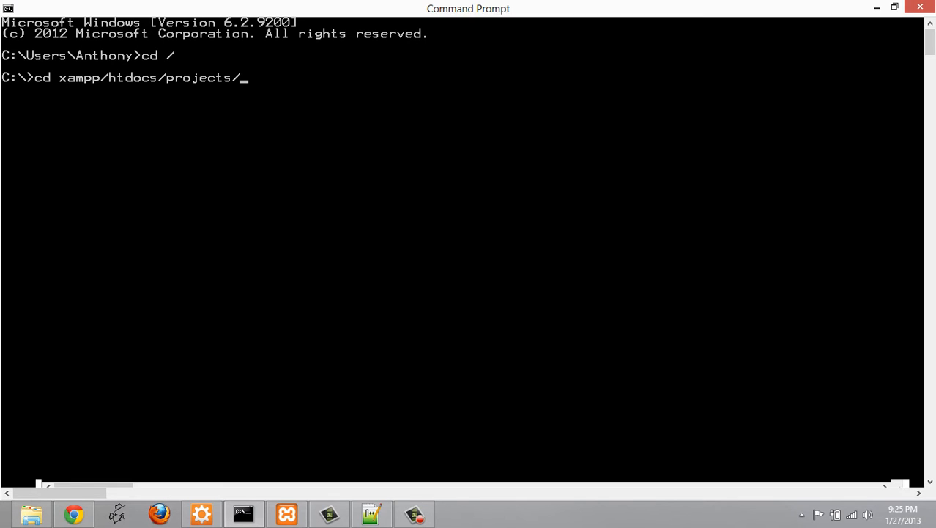
{"action": "type", "text": "symfony"}
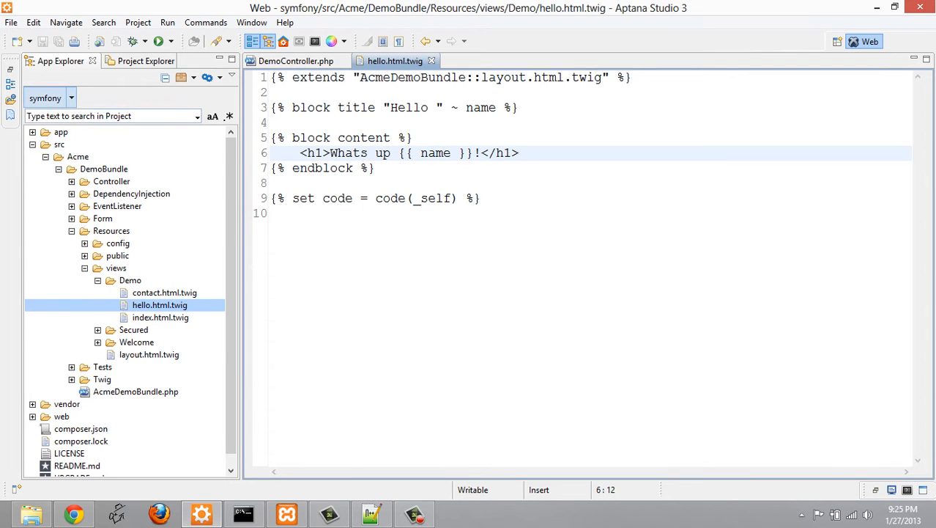
Step: Show the Project Explorer workspace tree and select the symfony project
{"action": "left_click", "coordinate": [131, 61]}
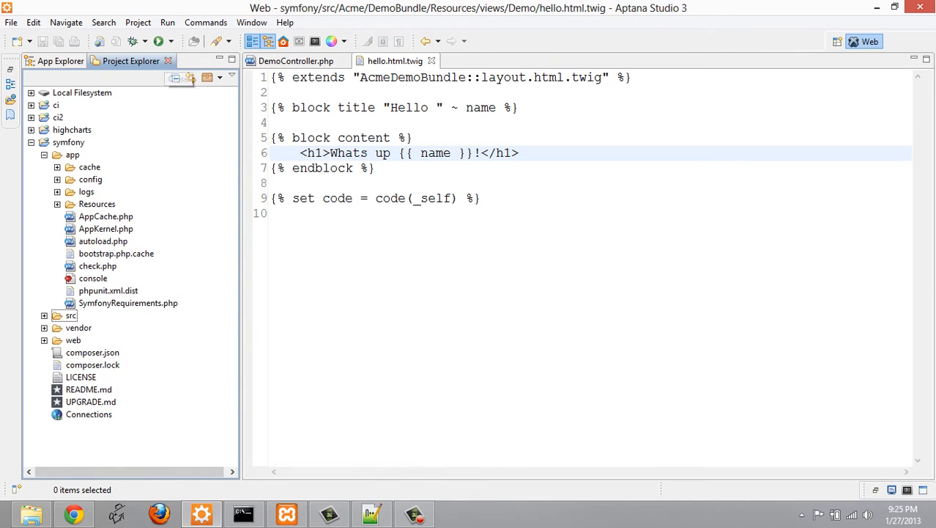
{"action": "left_click", "coordinate": [69, 142]}
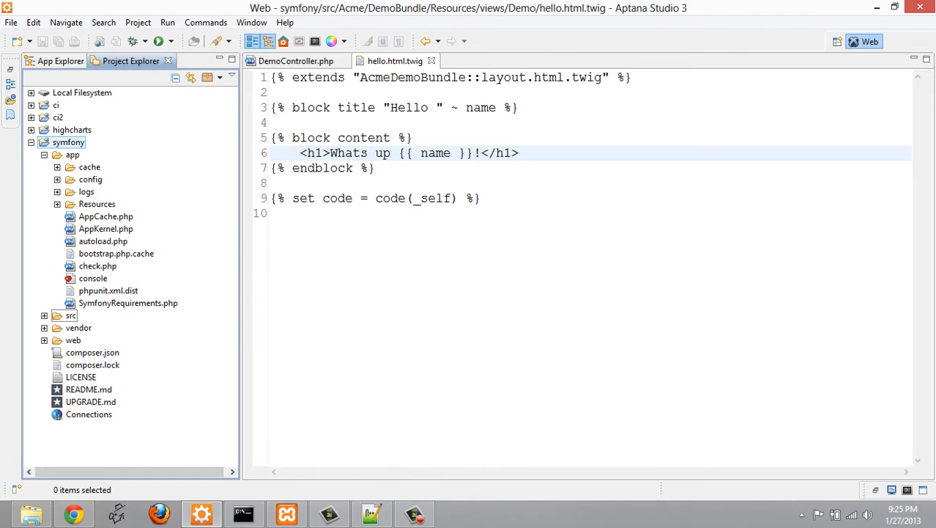
{"action": "left_click", "coordinate": [60, 61]}
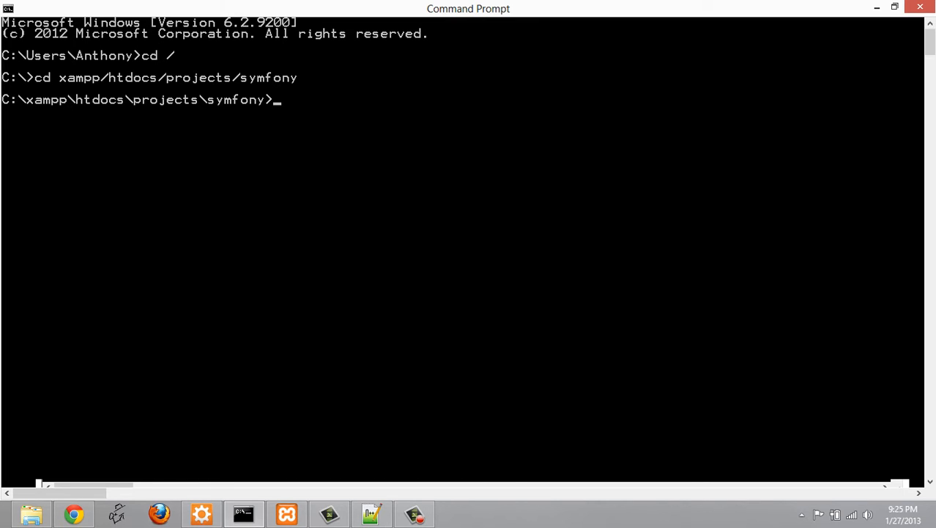
Step: Run 'php app/console generate:bundle' from the symfony project folder
{"action": "type", "text": "p"}
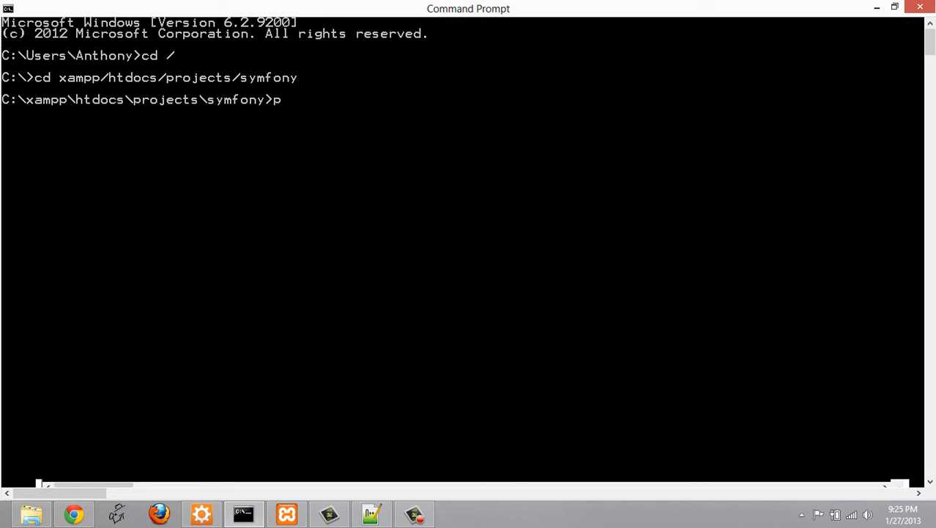
{"action": "type", "text": "hp ap"}
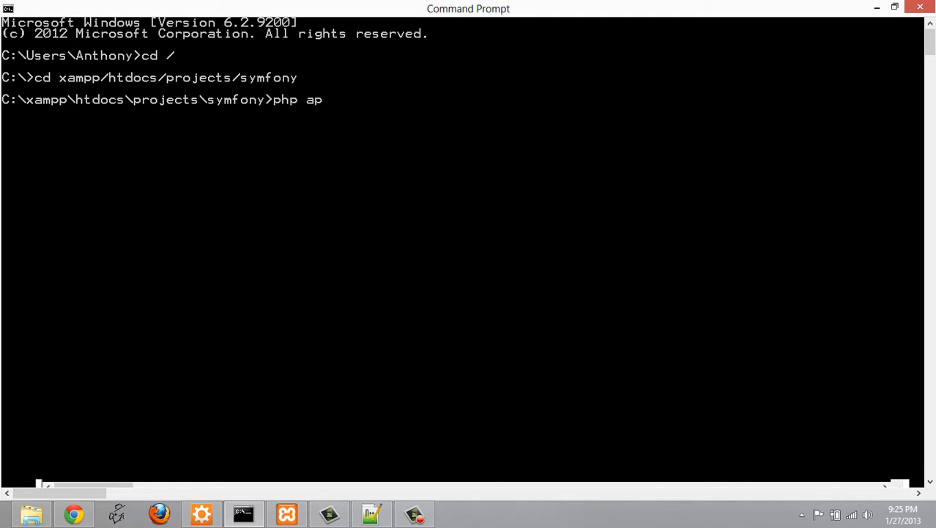
{"action": "type", "text": "p/console"}
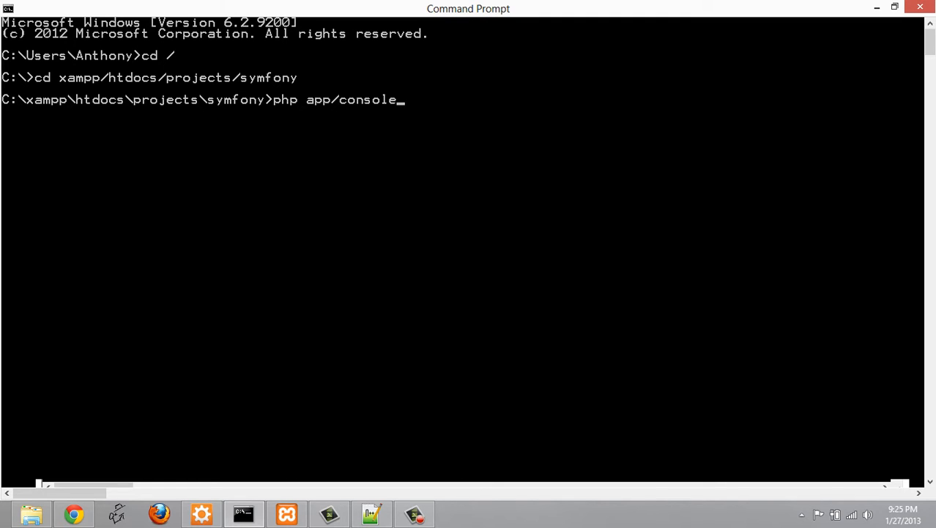
{"action": "type", "text": "g"}
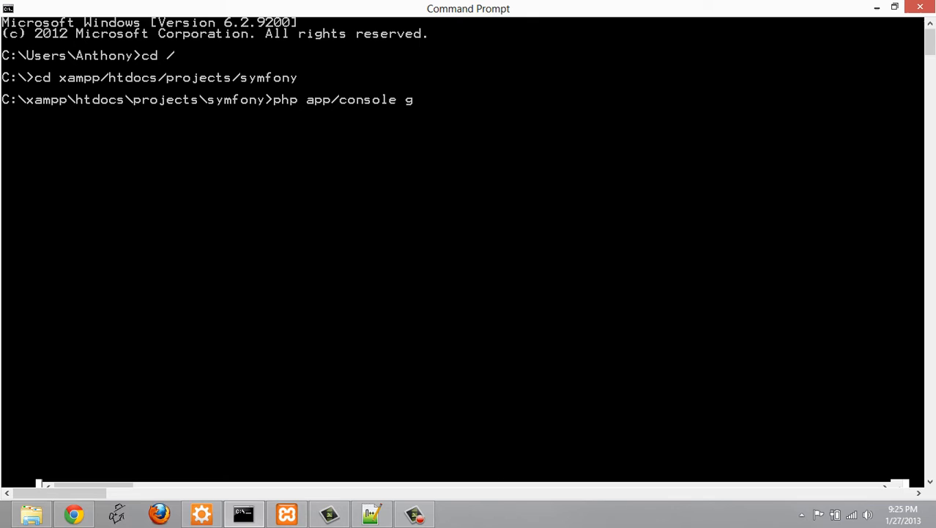
{"action": "type", "text": "enerate"}
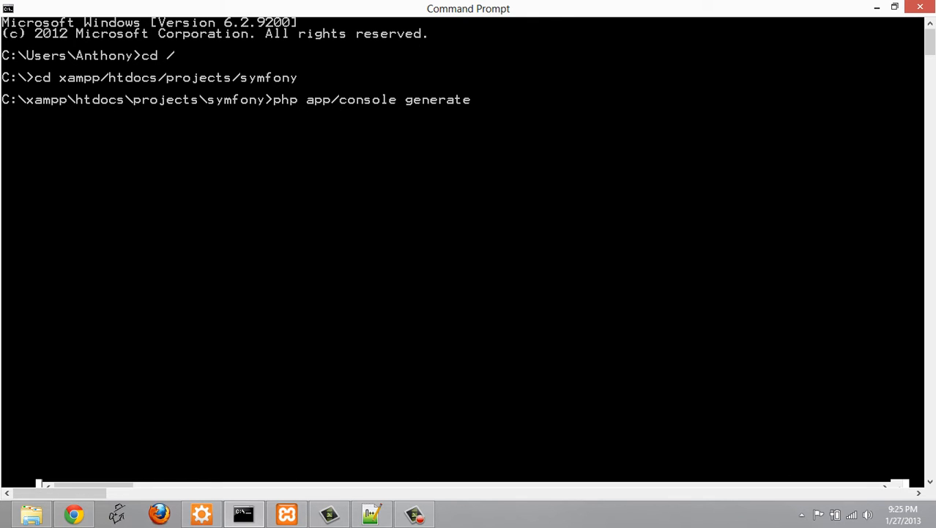
{"action": "type", "text": ":bundle"}
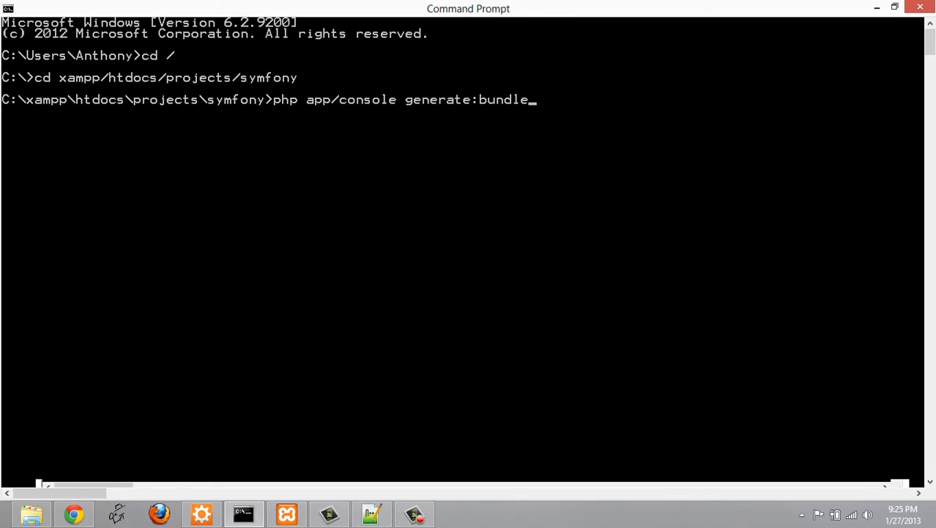
{"action": "key", "text": "enter"}
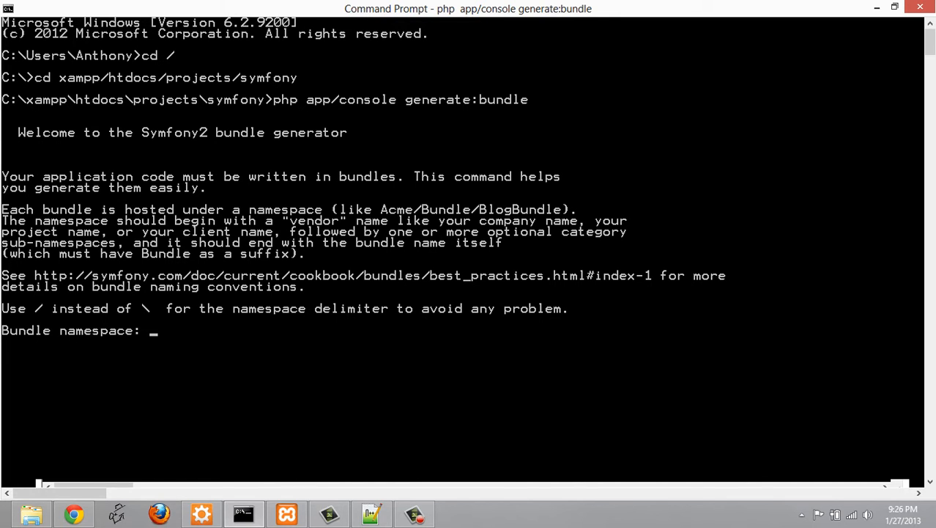
Step: Enter namespace Anthony/Bundle/CrudBundle, accepting the AnthonyCrudBundle name and default src directory
{"action": "type", "text": "A"}
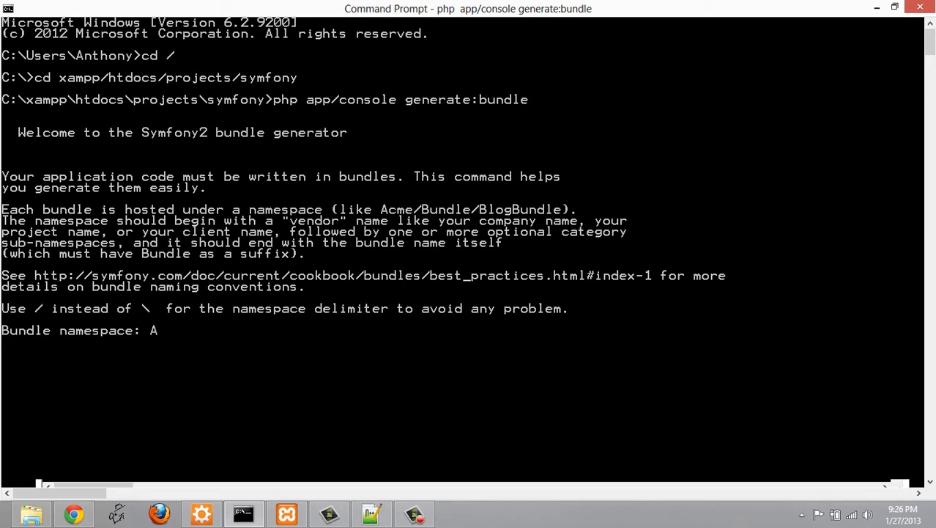
{"action": "type", "text": "nthony/B"}
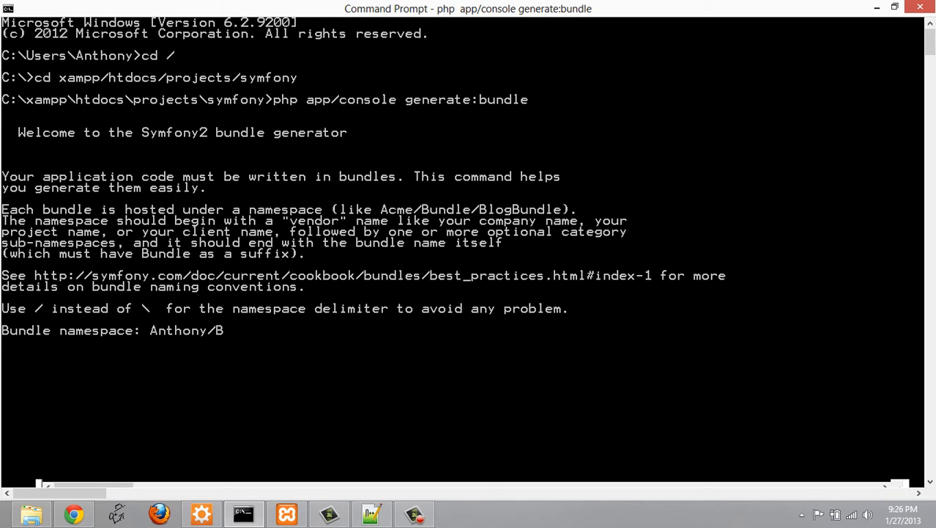
{"action": "type", "text": "undle/C"}
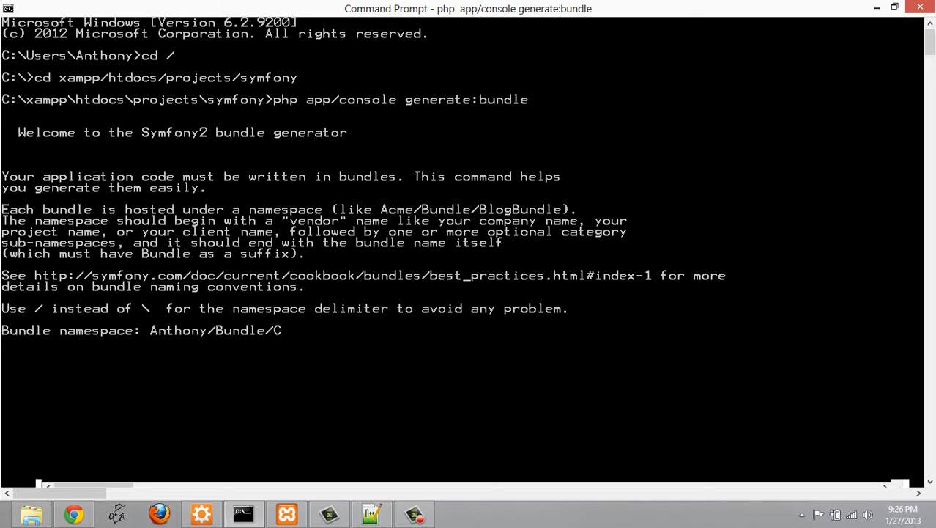
{"action": "type", "text": "rudBundle"}
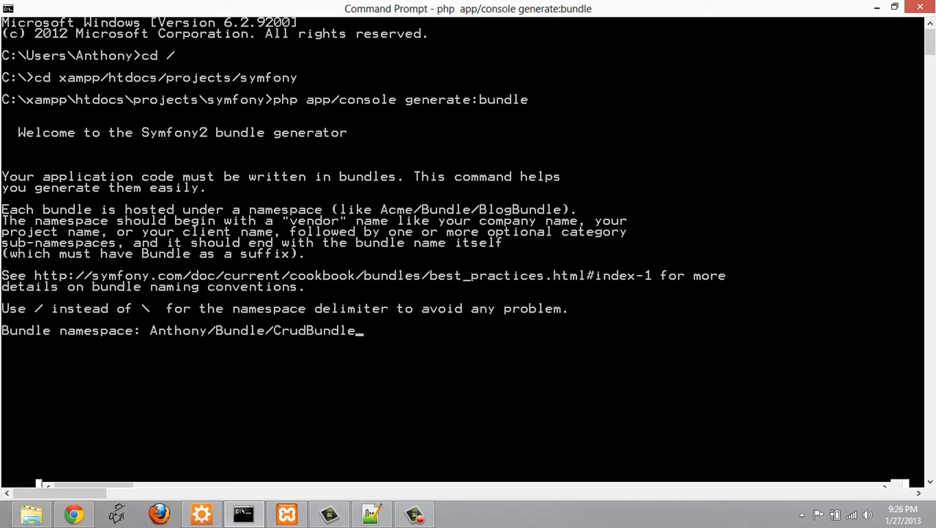
{"action": "key", "text": "enter"}
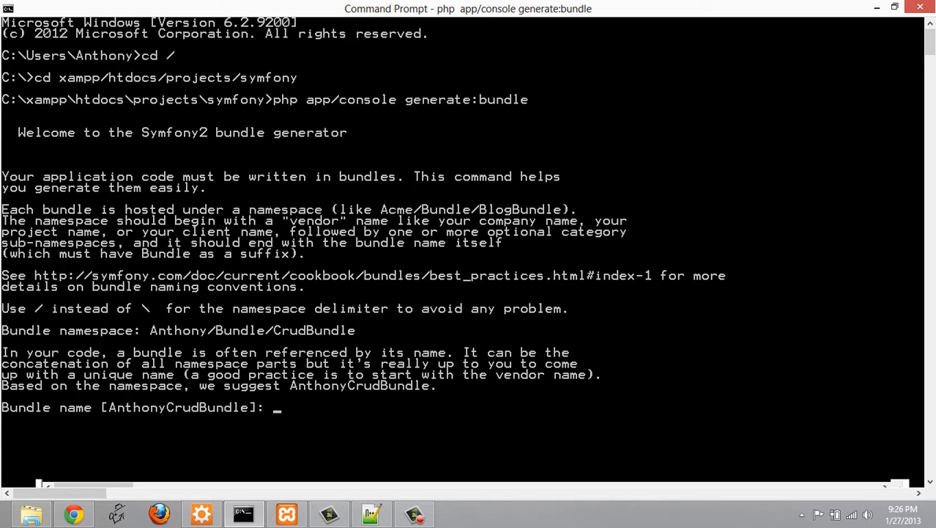
{"action": "key", "text": "enter"}
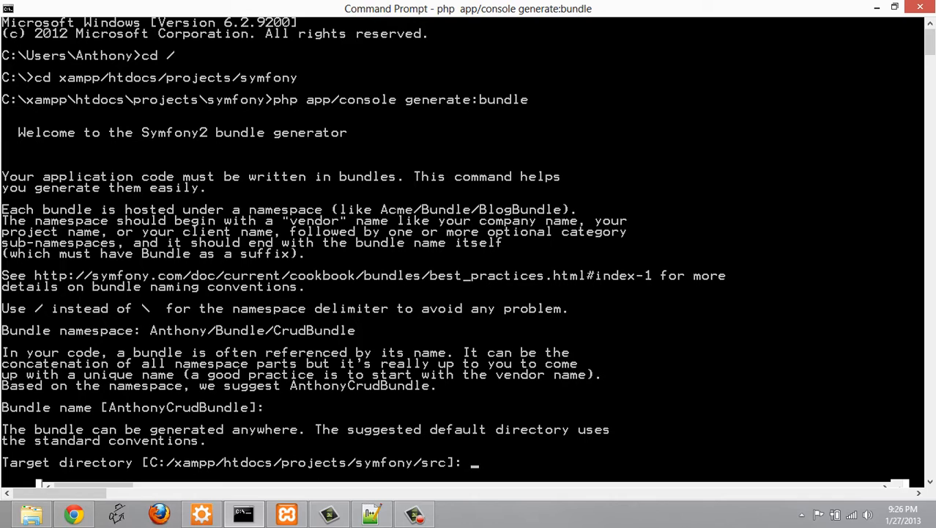
{"action": "scroll", "scroll_direction": "down", "scroll_amount": 3}
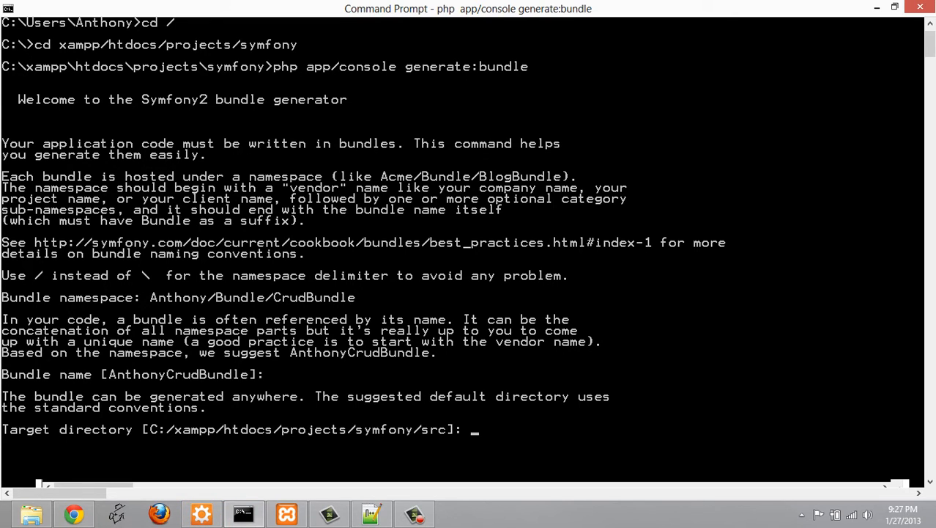
{"action": "key", "text": "enter"}
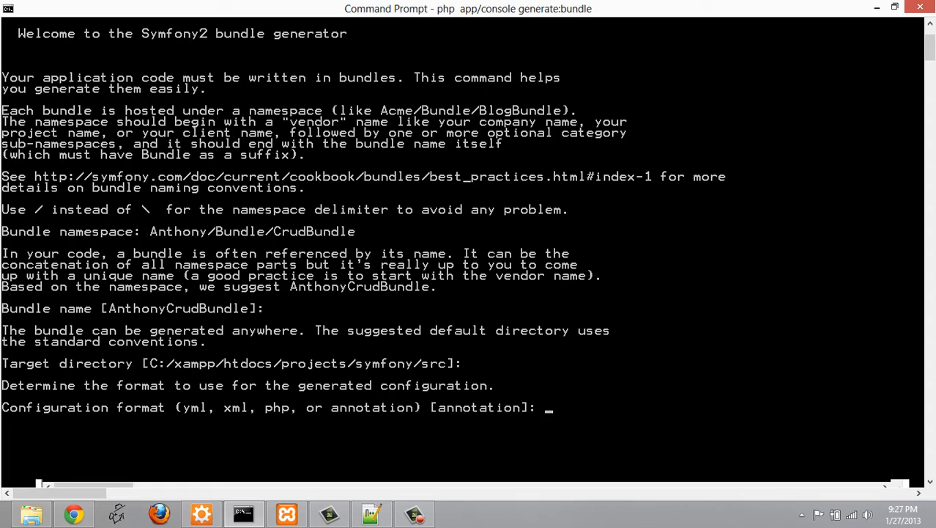
Step: Choose yml format and answer yes to full structure, generation, and Kernel/routing updates
{"action": "type", "text": "yml"}
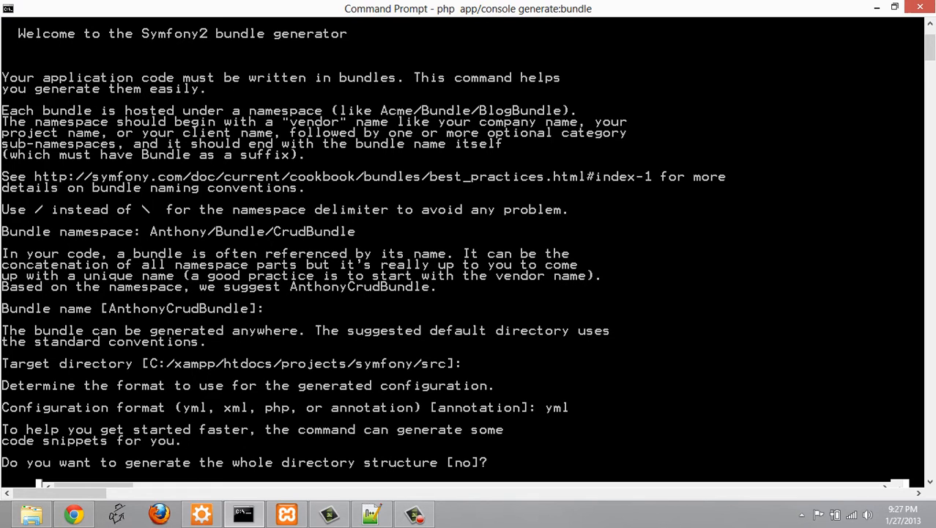
{"action": "key", "text": "enter"}
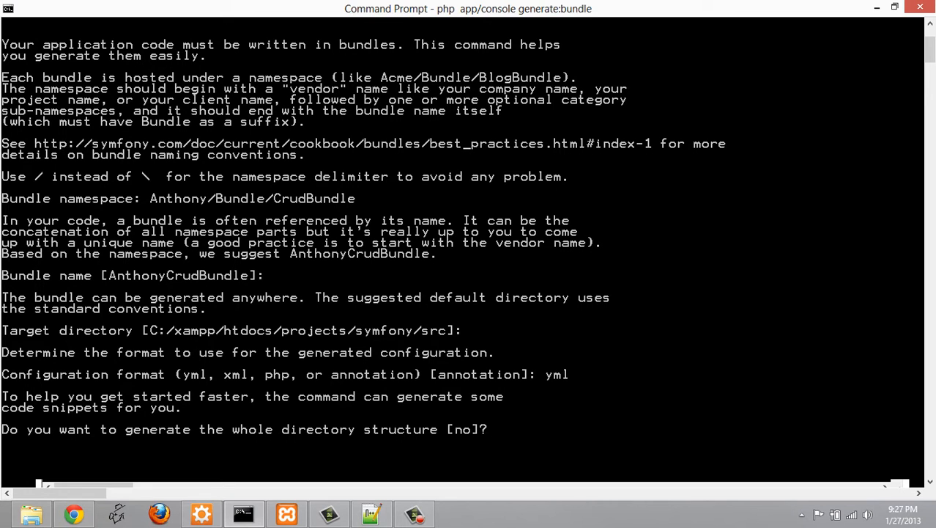
{"action": "type", "text": "yes"}
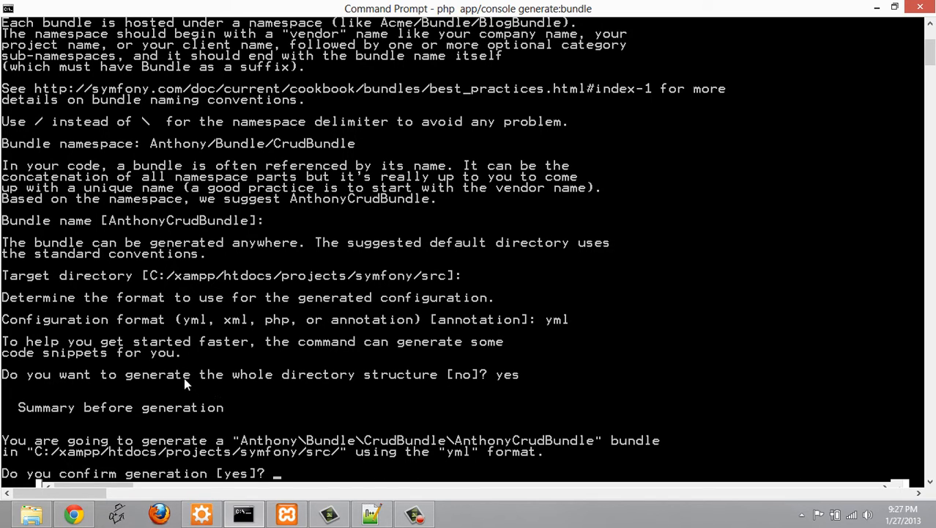
{"action": "mouse_move", "coordinate": [108, 442]}
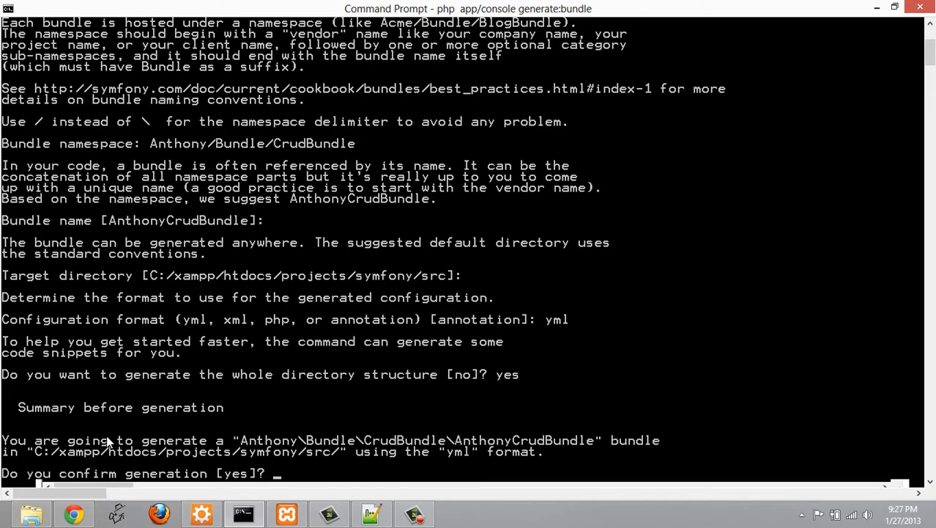
{"action": "mouse_move", "coordinate": [381, 422]}
{"action": "type", "text": "yes"}
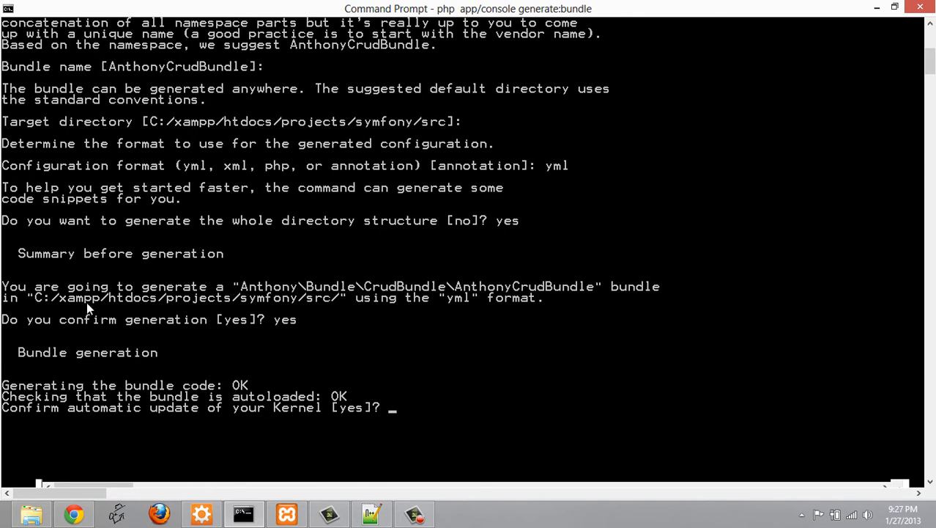
{"action": "mouse_move", "coordinate": [209, 427]}
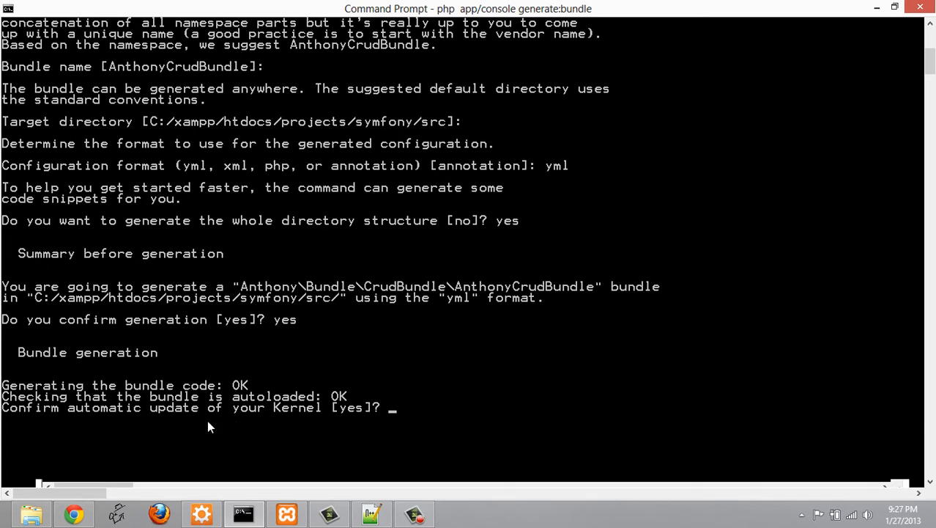
{"action": "type", "text": "yes"}
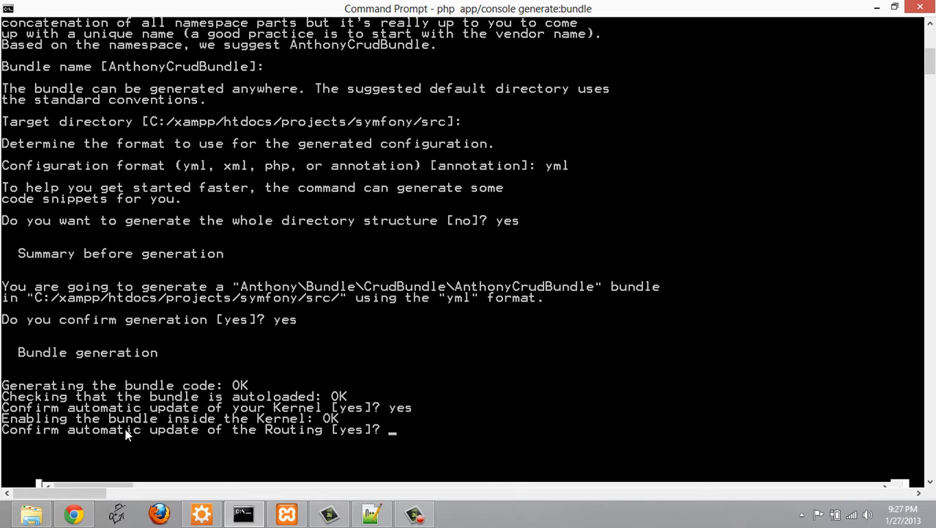
{"action": "mouse_move", "coordinate": [162, 432]}
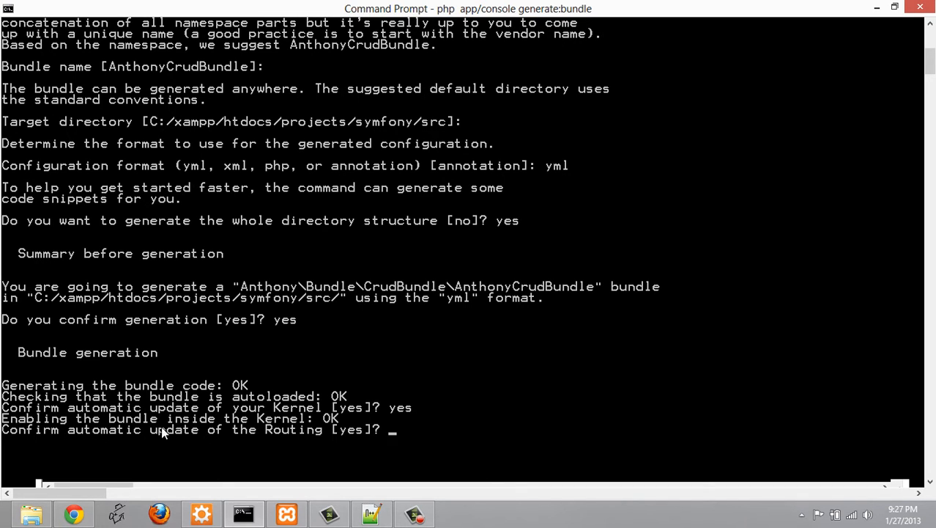
{"action": "type", "text": "yes"}
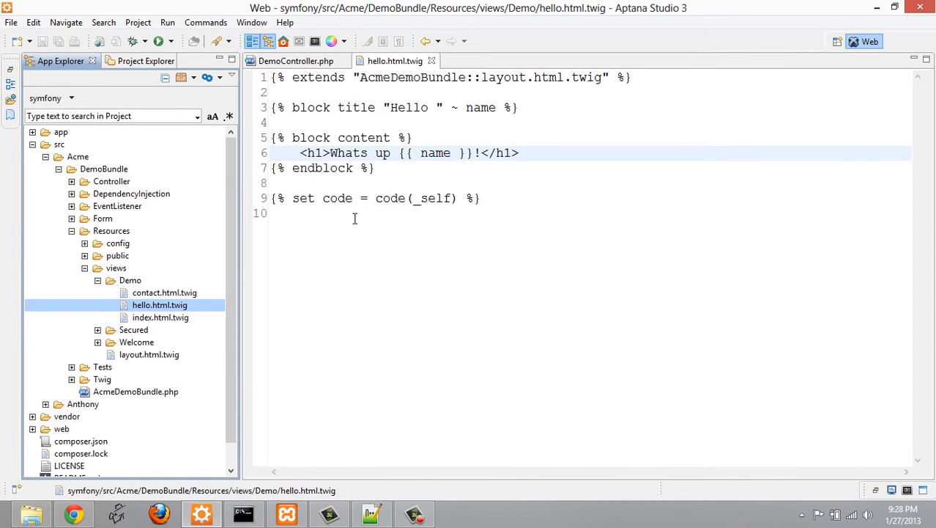
Step: Collapse the Acme demo folders and close the open demo files
{"action": "left_click", "coordinate": [46, 156]}
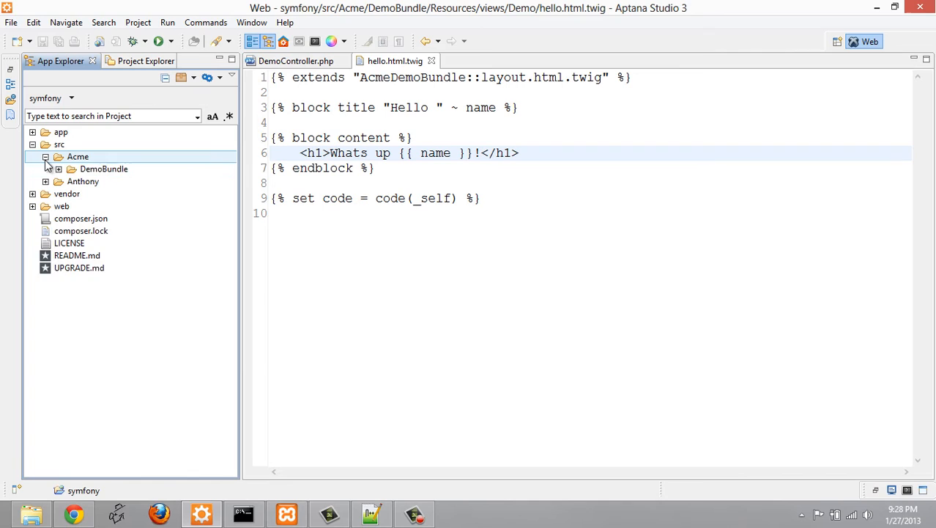
{"action": "left_click", "coordinate": [46, 157]}
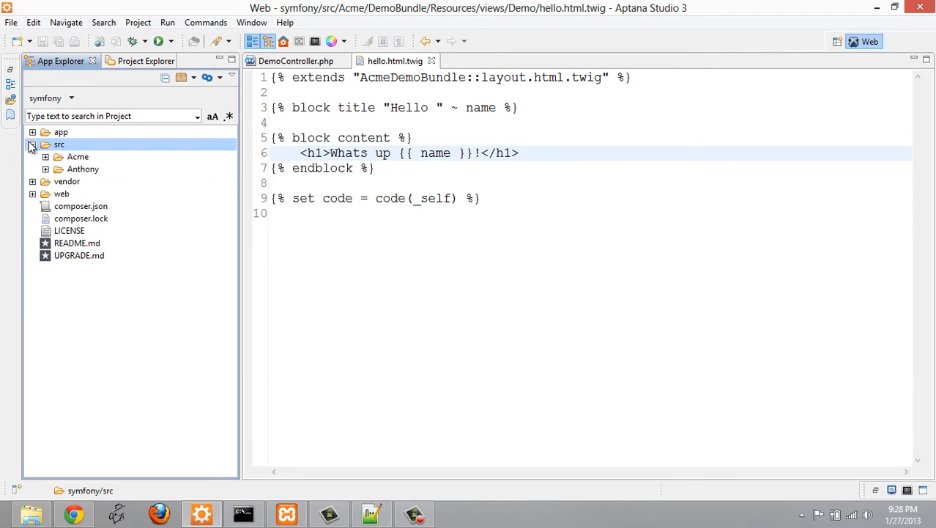
{"action": "left_click", "coordinate": [78, 156]}
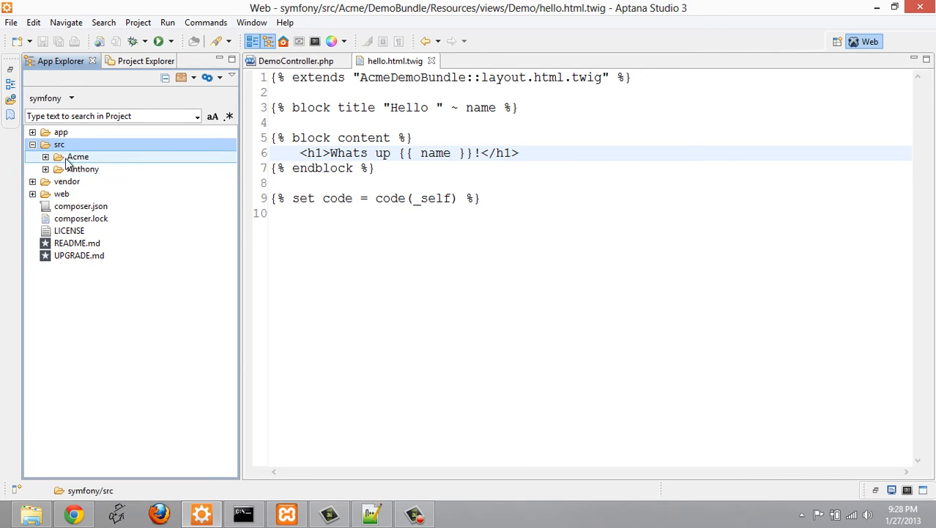
{"action": "left_click", "coordinate": [83, 168]}
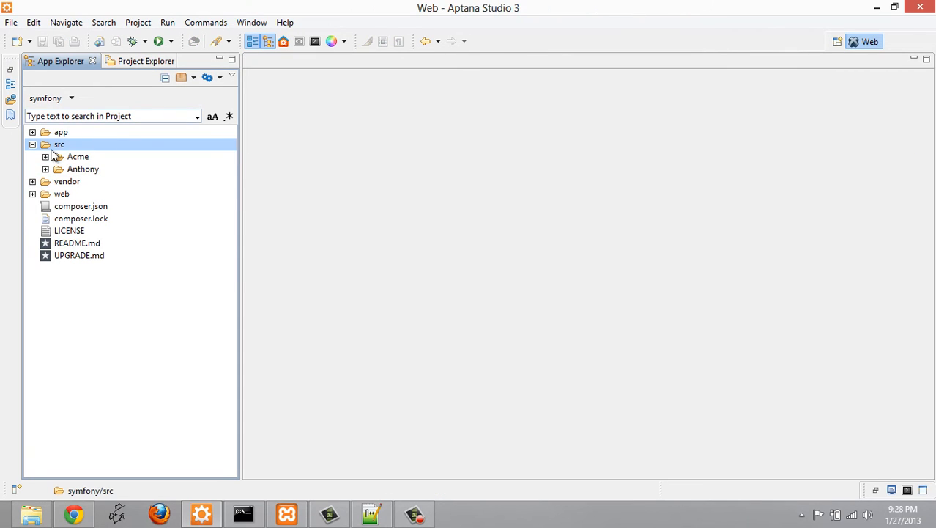
Step: Open src/Anthony/Bundle/CrudBundle/Controller/DefaultController.php
{"action": "left_click", "coordinate": [46, 168]}
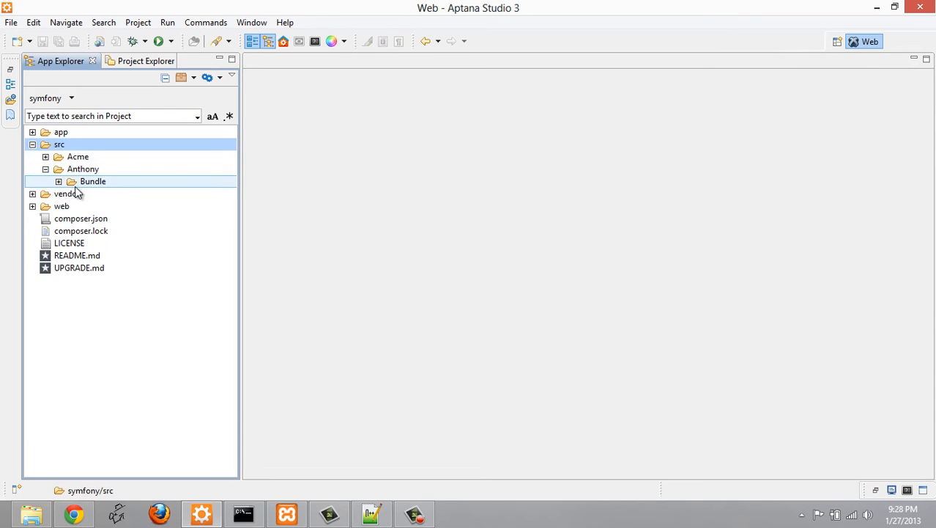
{"action": "left_click", "coordinate": [58, 181]}
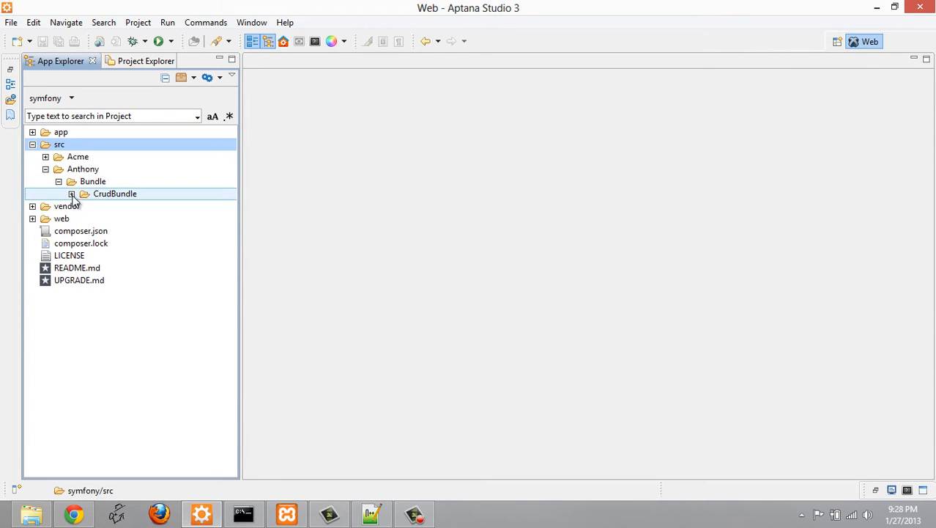
{"action": "left_click", "coordinate": [72, 194]}
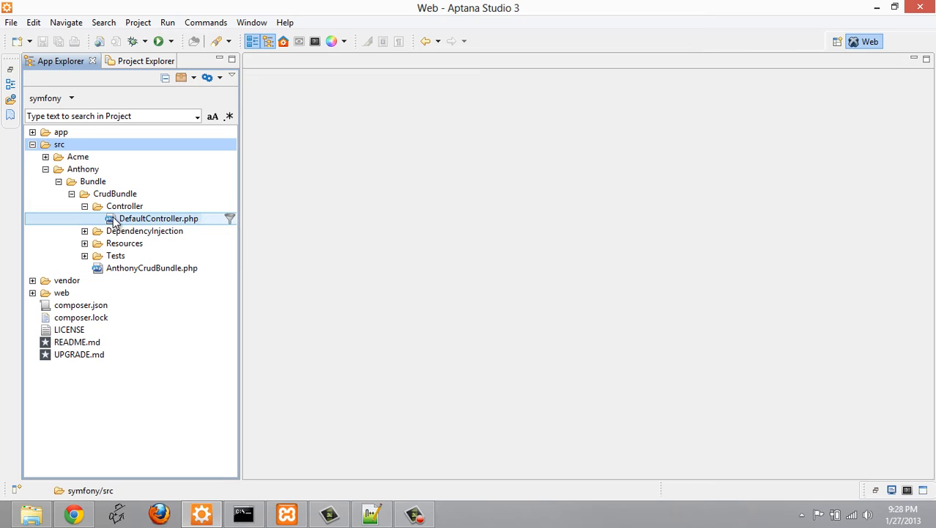
{"action": "double_click", "coordinate": [159, 218]}
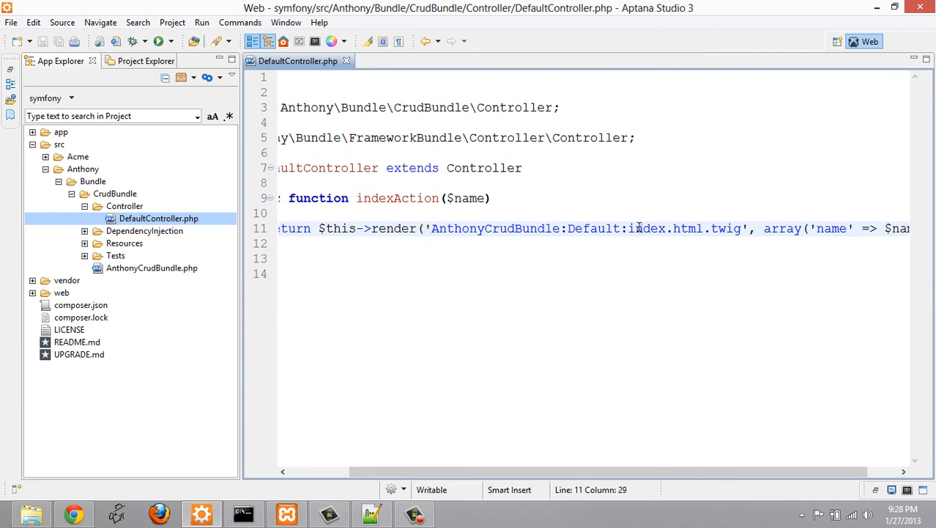
Step: Inspect how indexAction passes the $name parameter to the template
{"action": "double_click", "coordinate": [685, 228]}
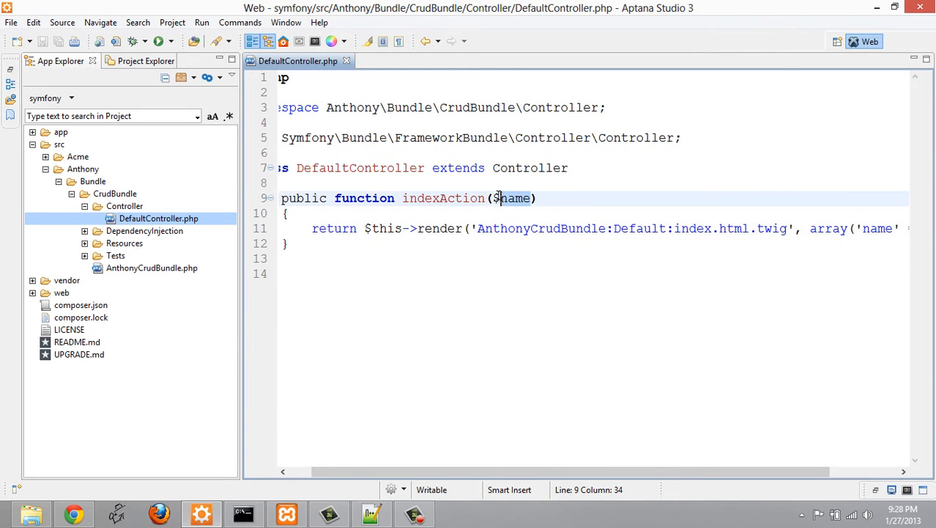
{"action": "left_click", "coordinate": [497, 198]}
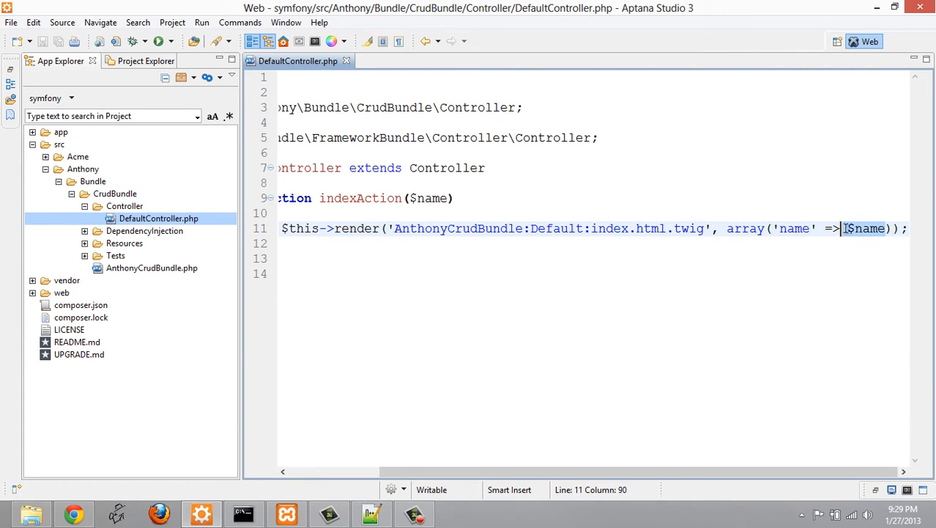
{"action": "left_click", "coordinate": [408, 198]}
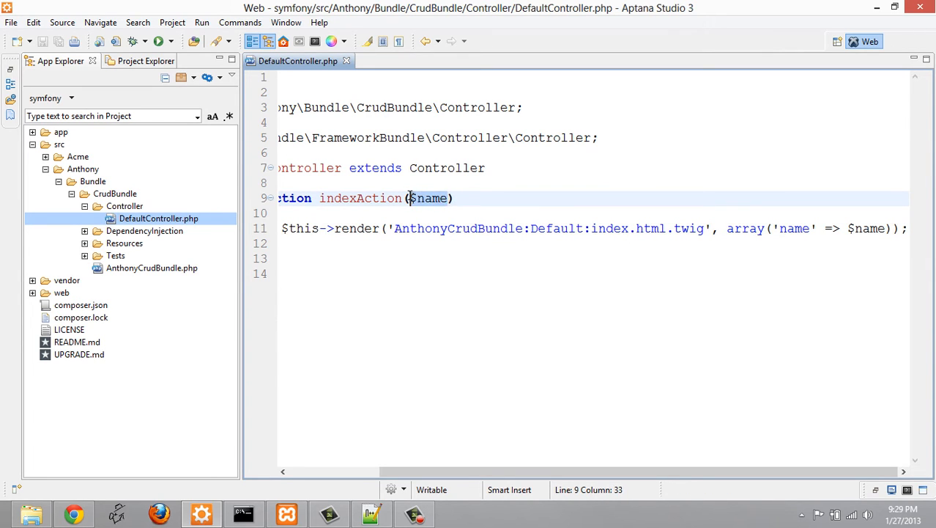
{"action": "left_click", "coordinate": [73, 513]}
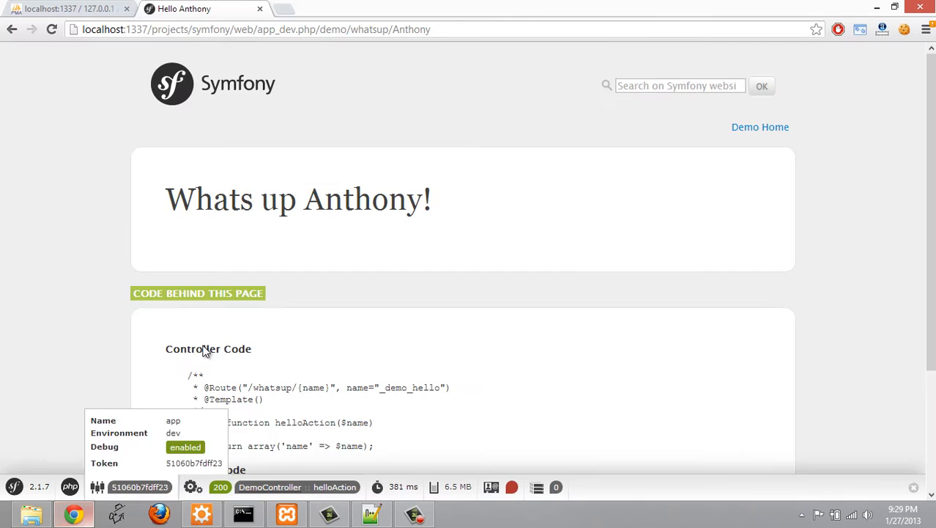
Step: Check 'Anthony' in the Whats up Anthony page URL, then return to Aptana
{"action": "double_click", "coordinate": [410, 29]}
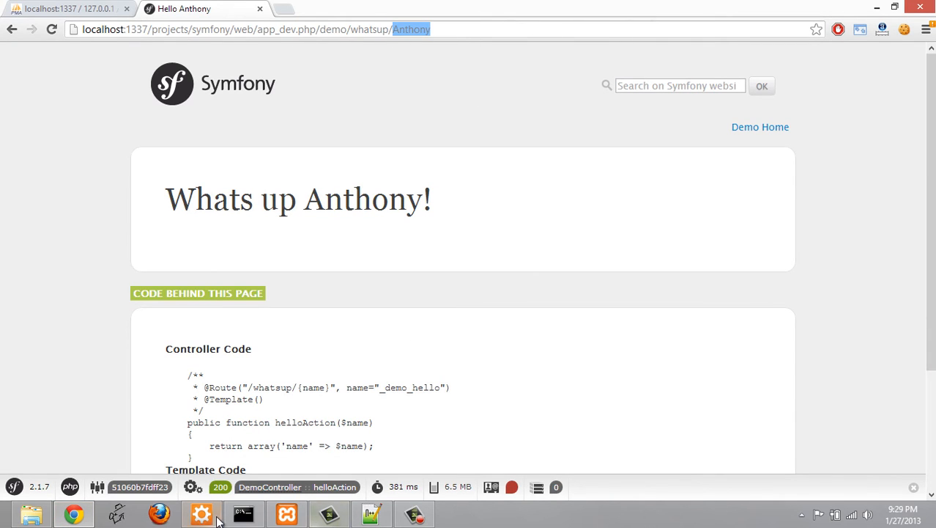
{"action": "left_click", "coordinate": [202, 513]}
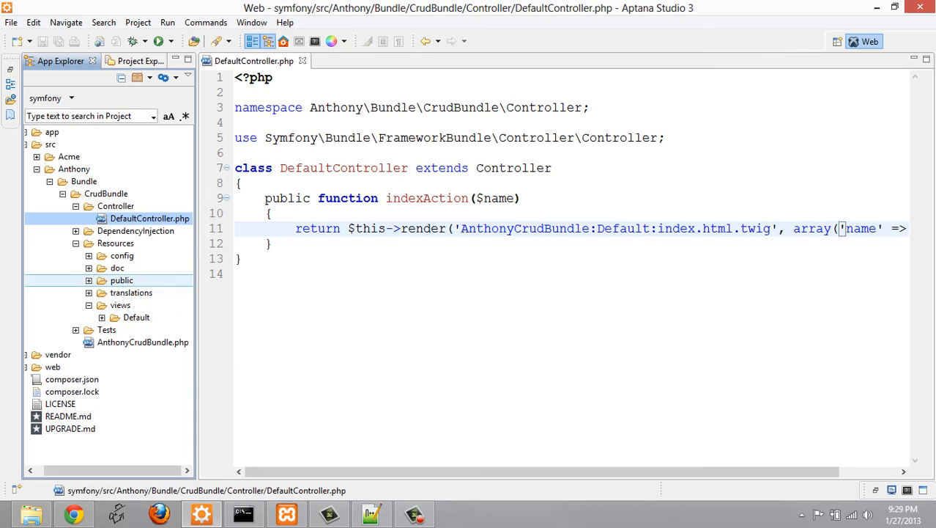
Step: Edit views/Default/index.html.twig so the greeting reads 'How are you {{ name }}?!'
{"action": "left_click", "coordinate": [102, 316]}
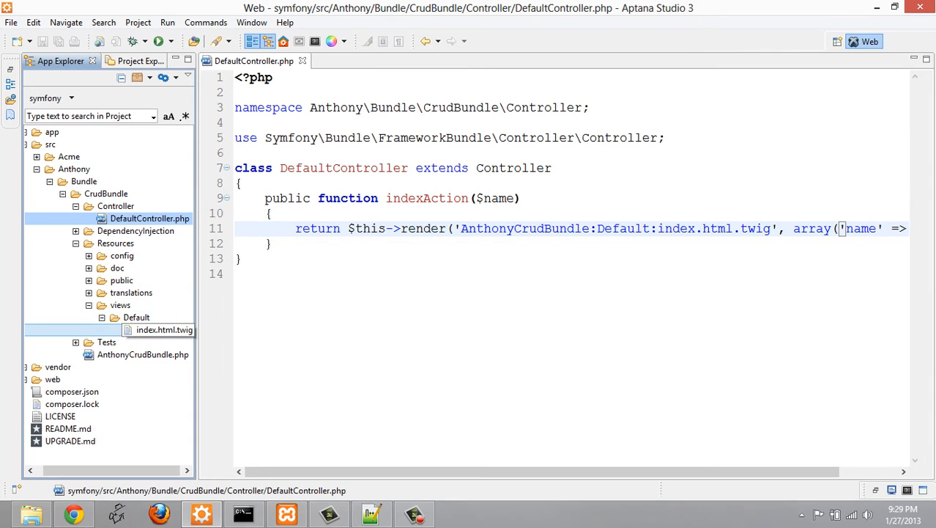
{"action": "double_click", "coordinate": [164, 329]}
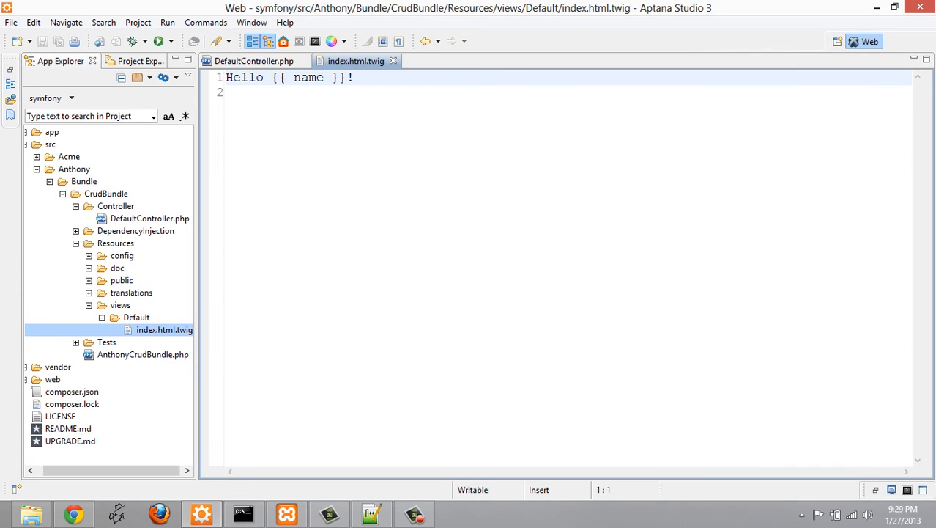
{"action": "double_click", "coordinate": [244, 77]}
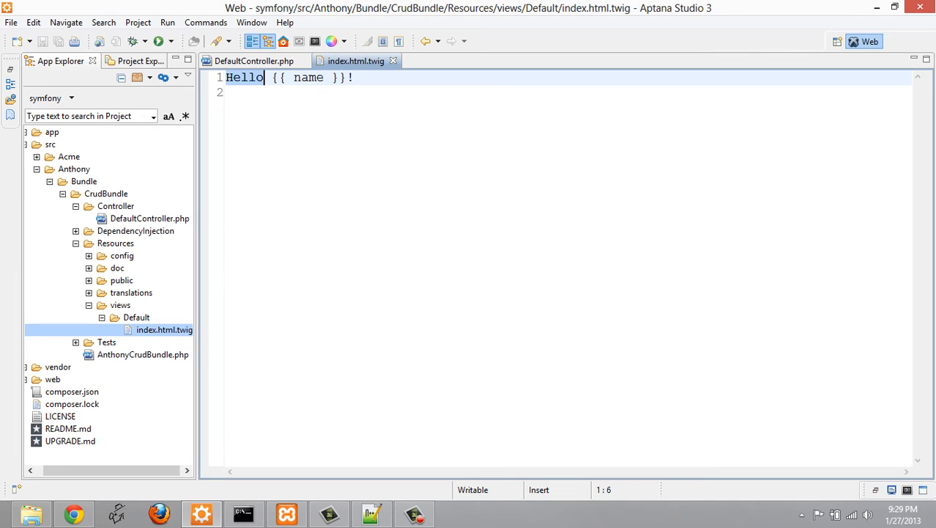
{"action": "type", "text": "How are you"}
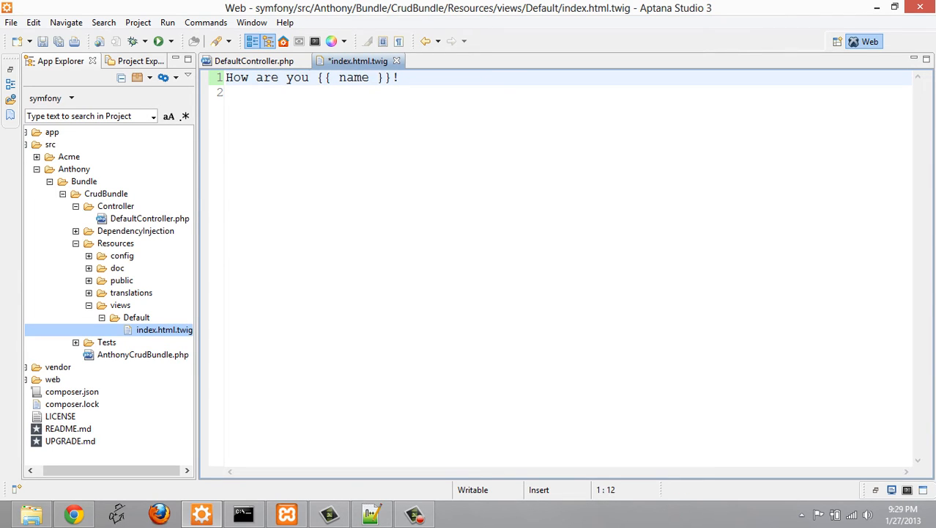
{"action": "type", "text": "?"}
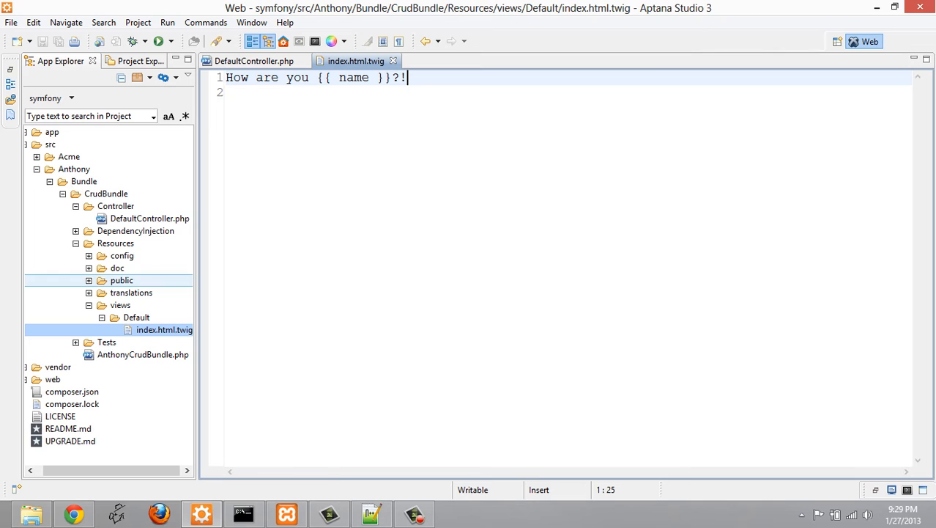
{"action": "left_click", "coordinate": [122, 255]}
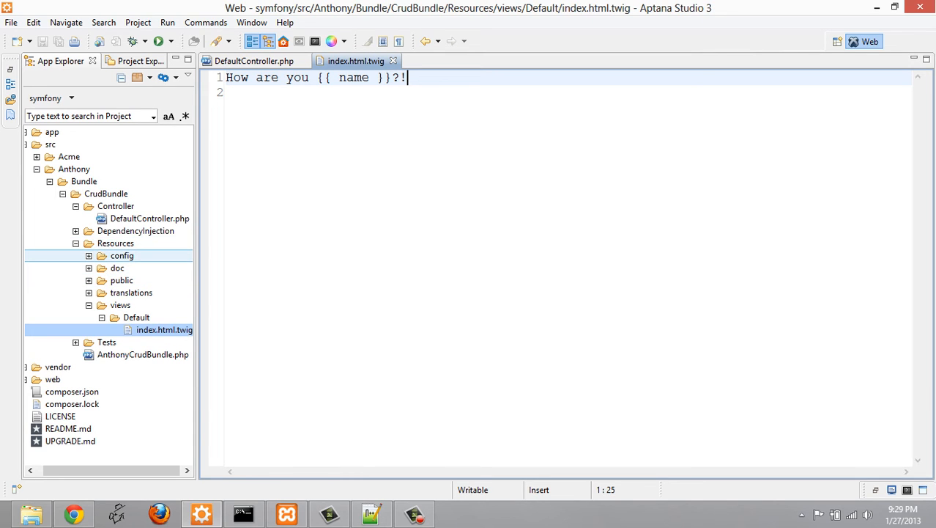
Step: Open the CrudBundle's config/routing.yml to check its /hello/{name} route
{"action": "left_click", "coordinate": [88, 255]}
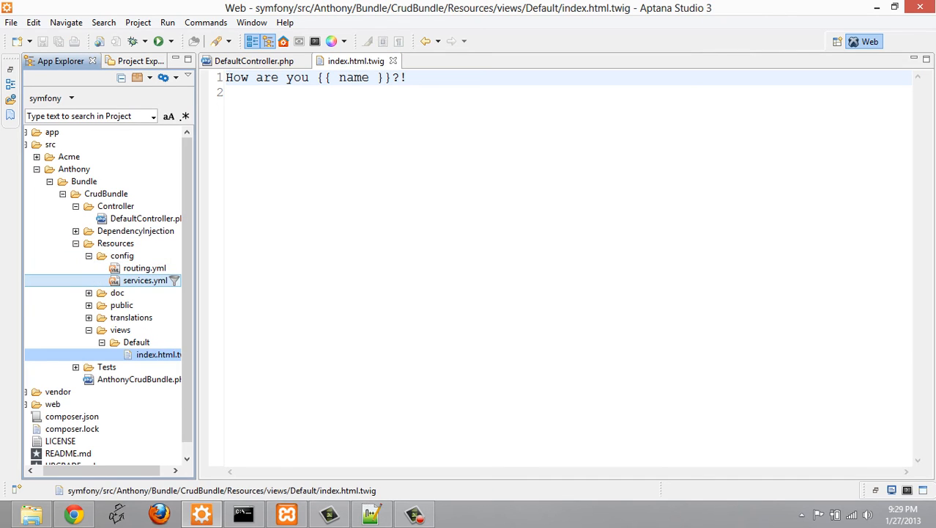
{"action": "double_click", "coordinate": [144, 267]}
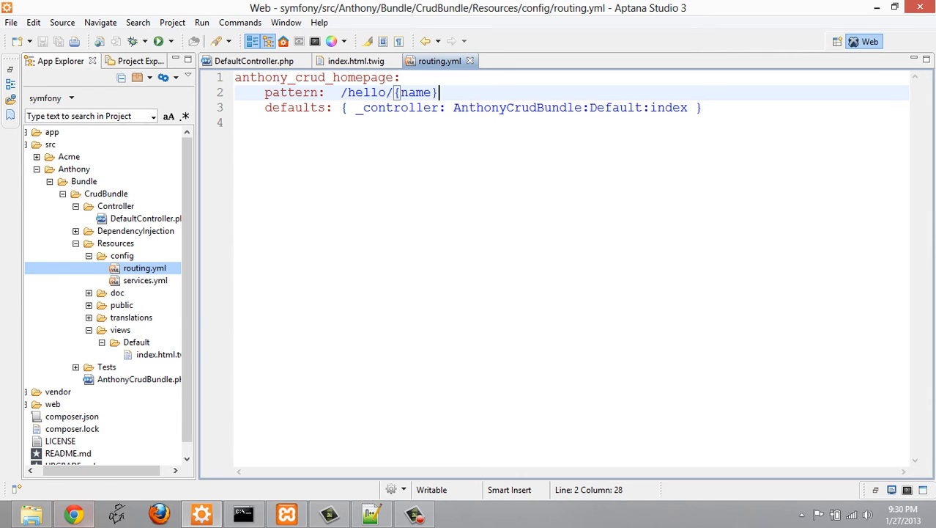
{"action": "key", "text": "Backspace"}
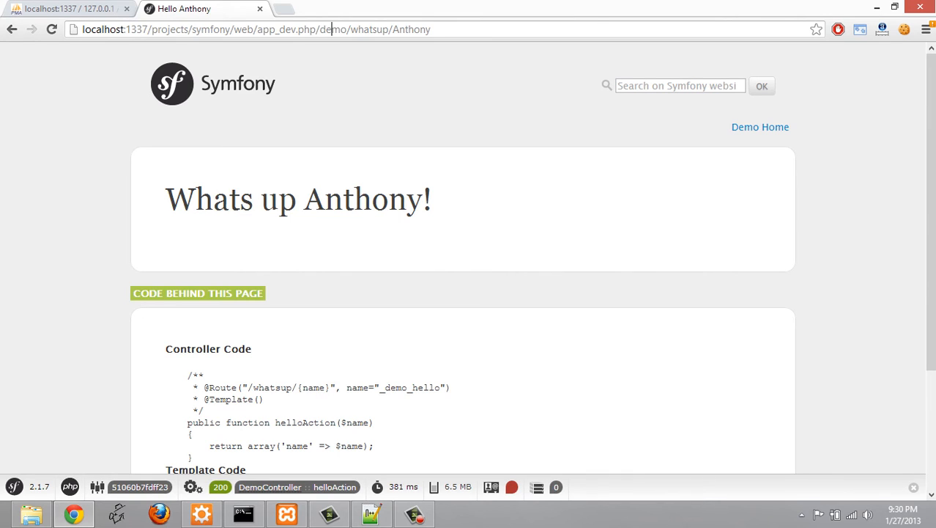
Step: Load app_dev.php/hello/Anthony in Chrome, showing 'How are you Anthony?!'
{"action": "double_click", "coordinate": [329, 30]}
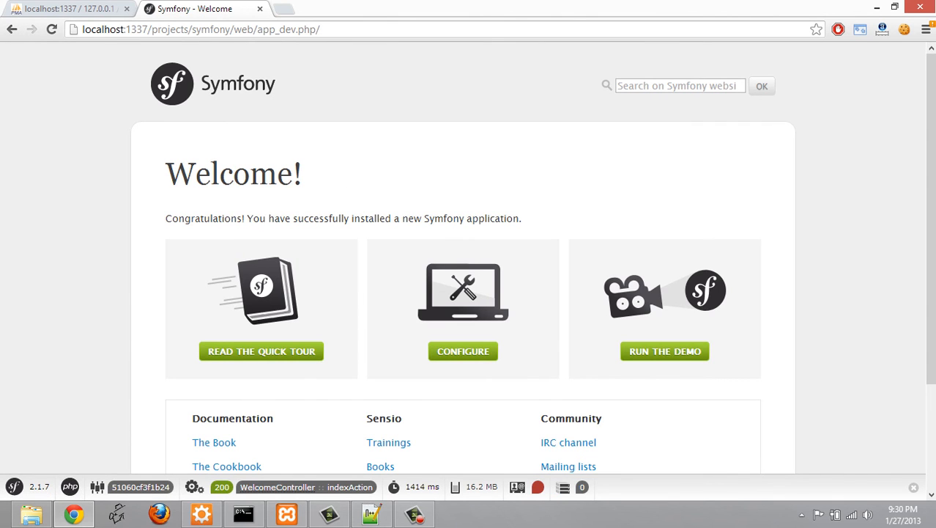
{"action": "type", "text": "hello/Anthony"}
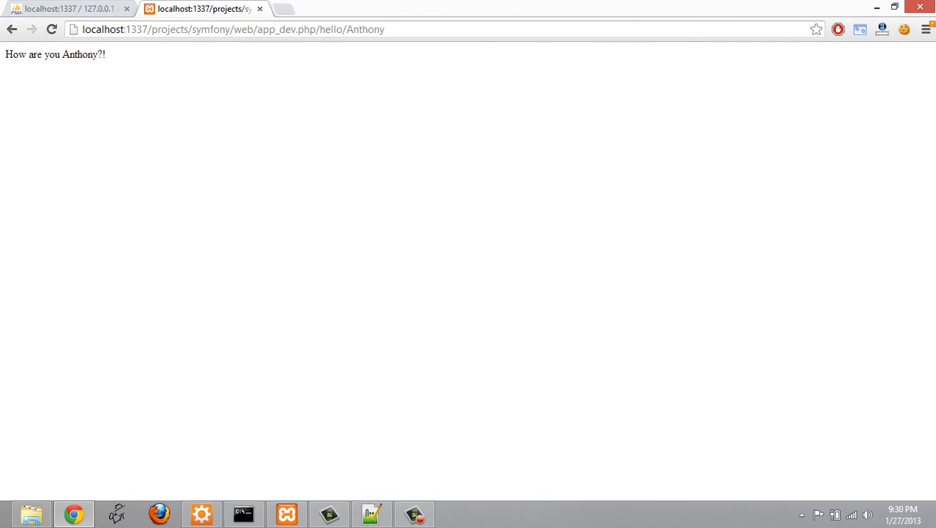
{"action": "left_click", "coordinate": [801, 30]}
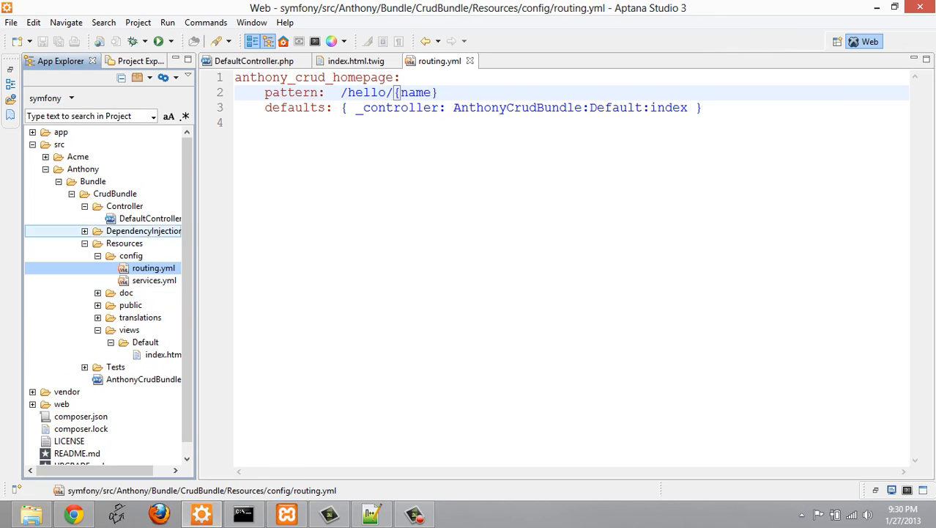
Step: Expand the app and app/config folders in the project tree
{"action": "left_click", "coordinate": [83, 169]}
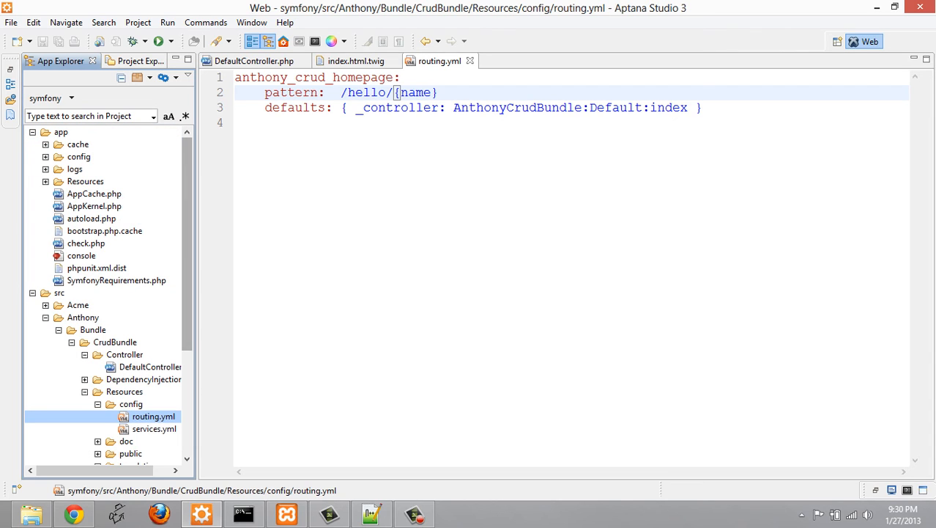
{"action": "left_click", "coordinate": [79, 156]}
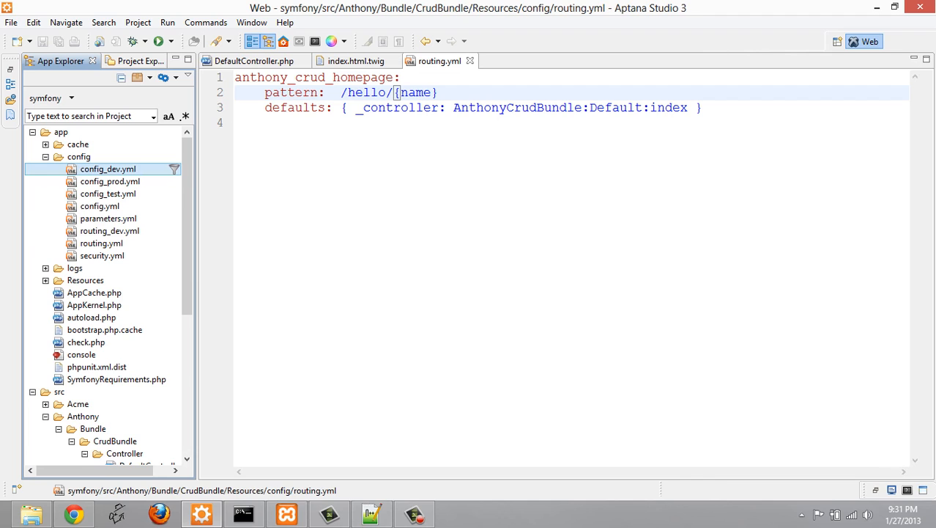
{"action": "left_click", "coordinate": [101, 243]}
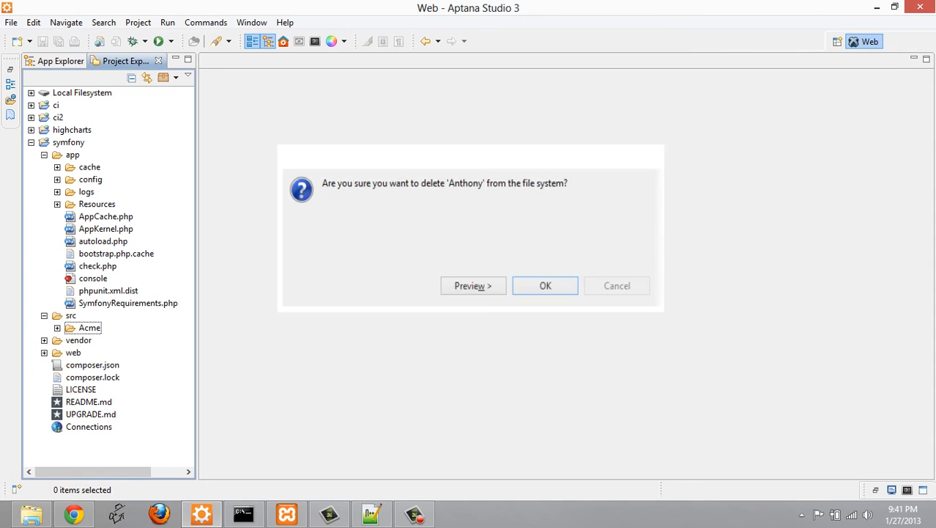
Step: Confirm deleting the Anthony folder so only Acme remains under src
{"action": "left_click", "coordinate": [545, 285]}
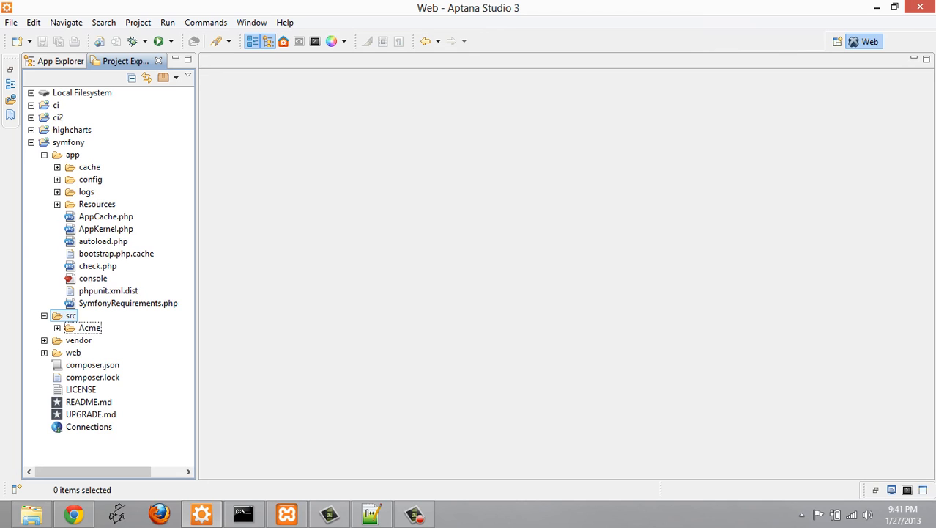
{"action": "left_click", "coordinate": [89, 327]}
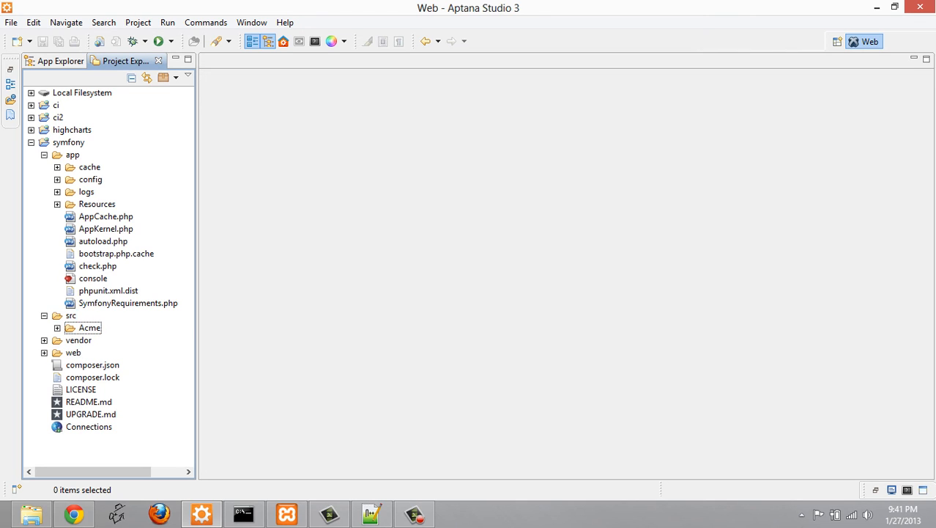
{"action": "left_click", "coordinate": [104, 241]}
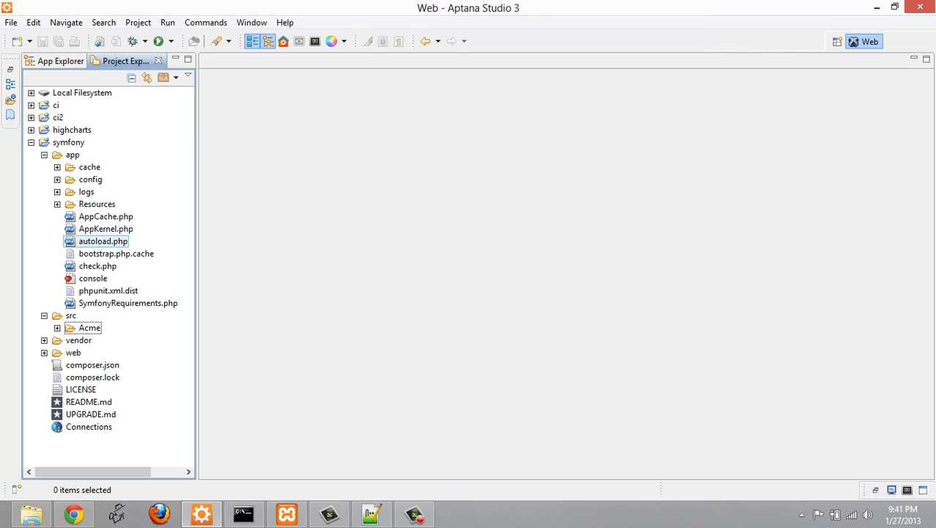
{"action": "left_click", "coordinate": [106, 229]}
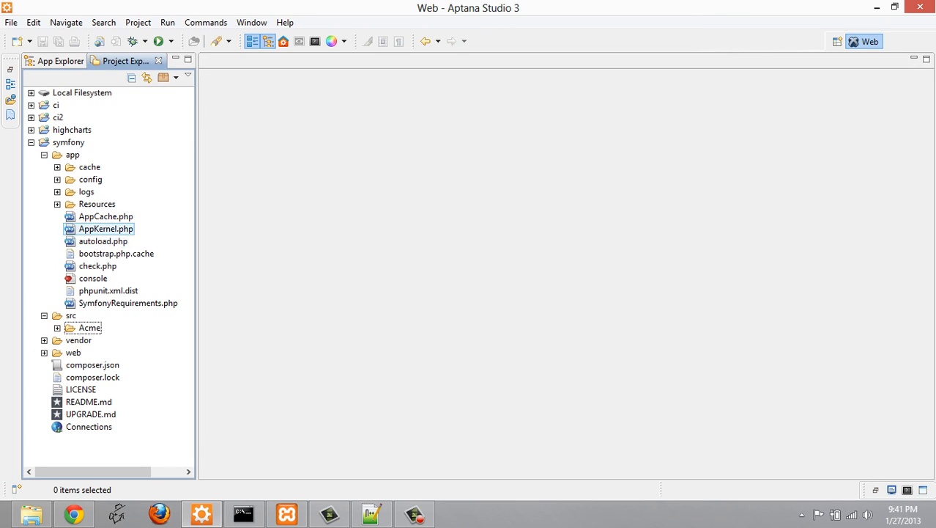
{"action": "left_click", "coordinate": [73, 154]}
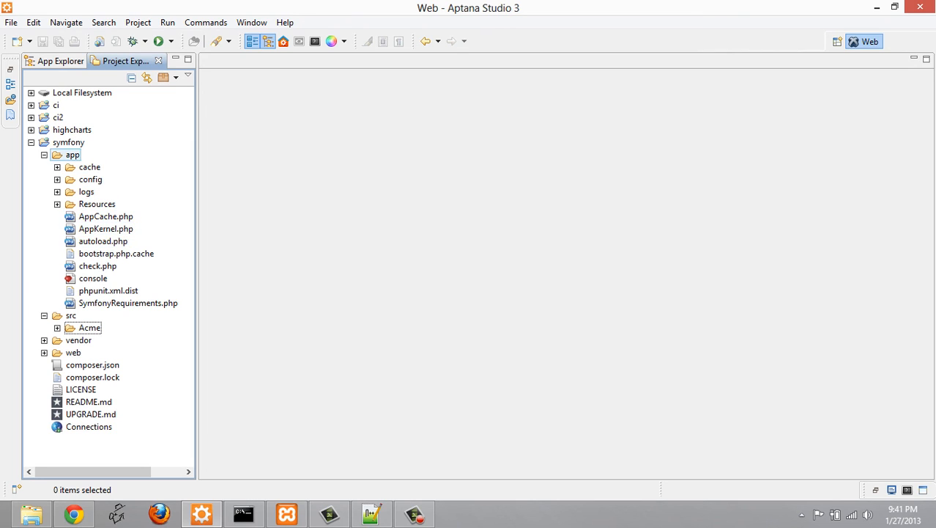
Step: Open app/AppKernel.php and select the AnthonyCrudBundle registration line
{"action": "double_click", "coordinate": [106, 228]}
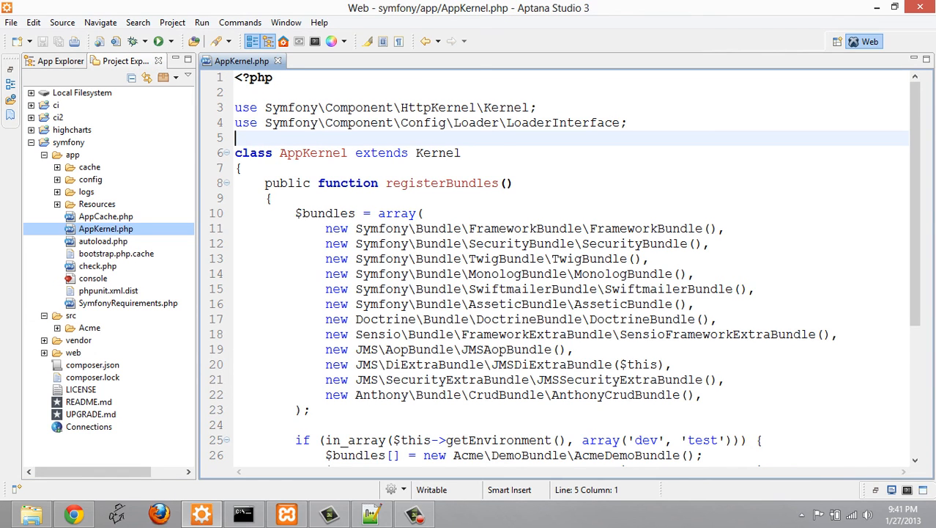
{"action": "scroll", "scroll_direction": "down", "scroll_amount": 3}
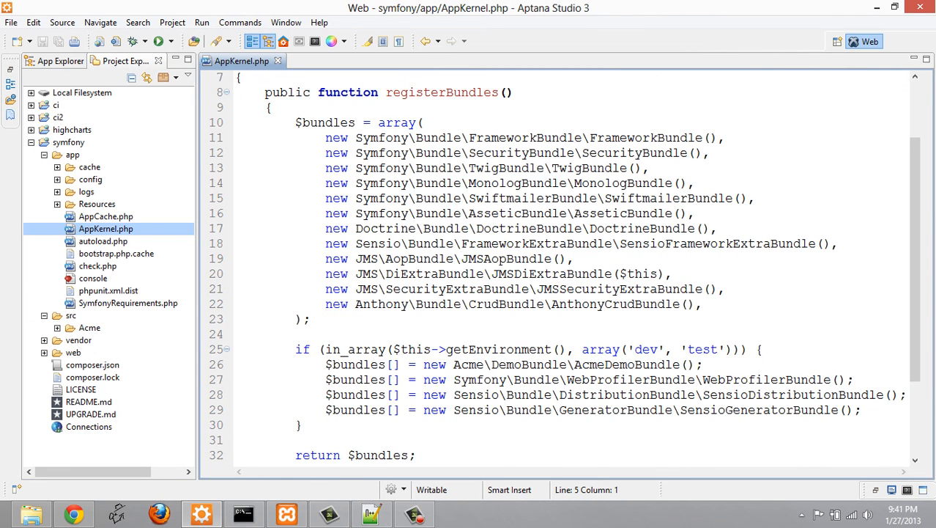
{"action": "left_click", "coordinate": [512, 304]}
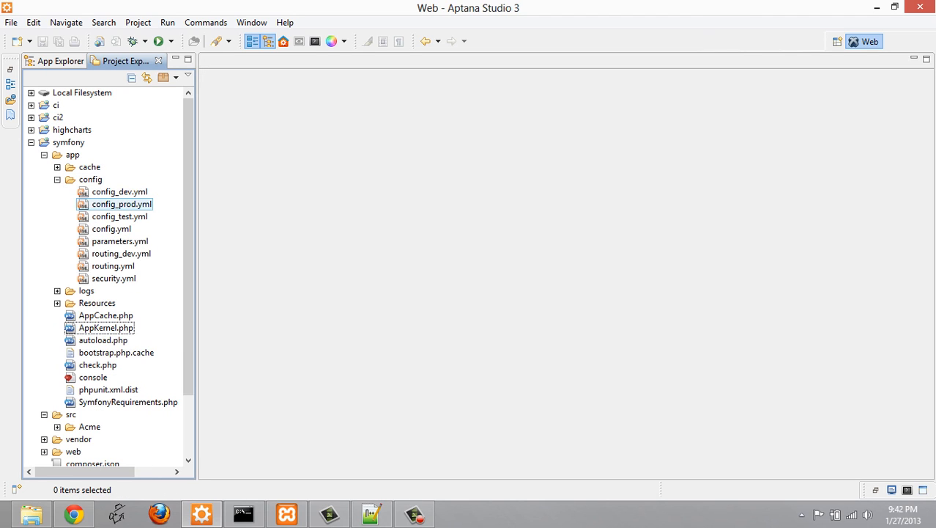
Step: Open the app's config.yml and routing.yml and select the anthony_crud route block
{"action": "left_click", "coordinate": [89, 167]}
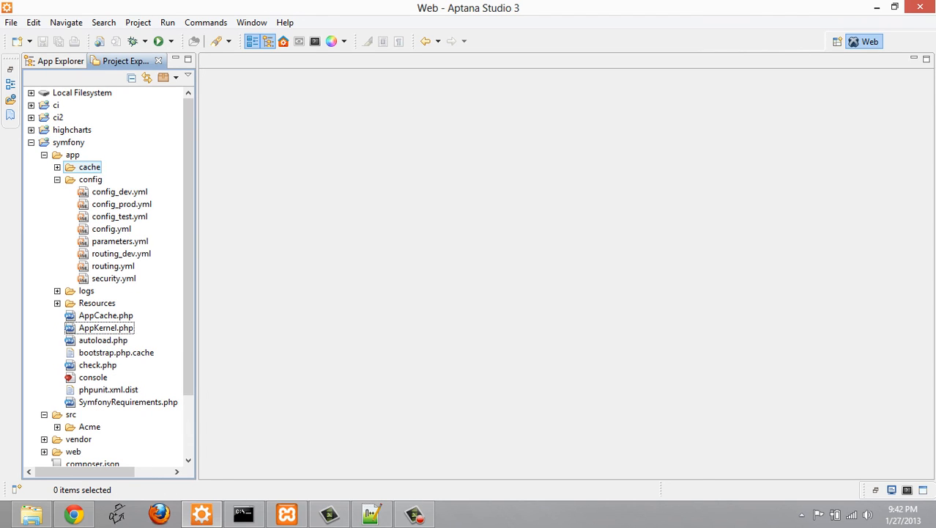
{"action": "double_click", "coordinate": [111, 228]}
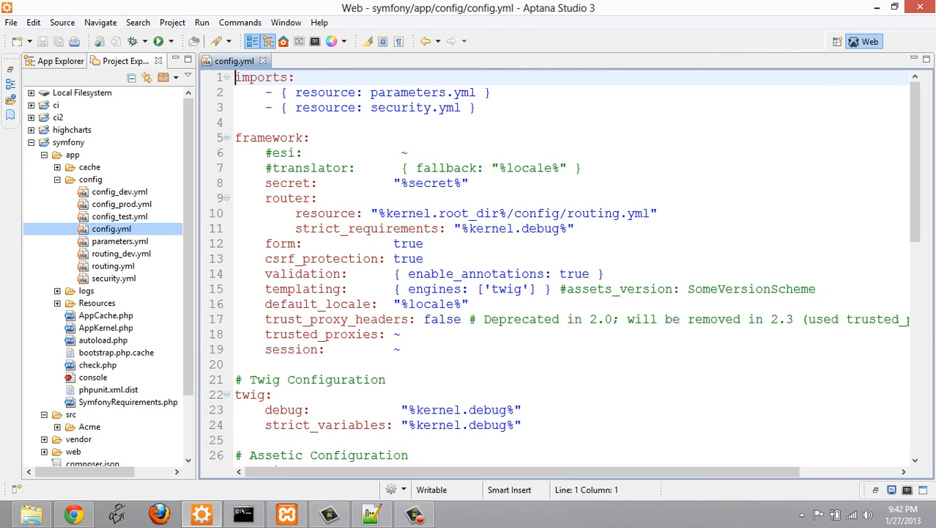
{"action": "scroll", "scroll_direction": "down", "scroll_amount": 3}
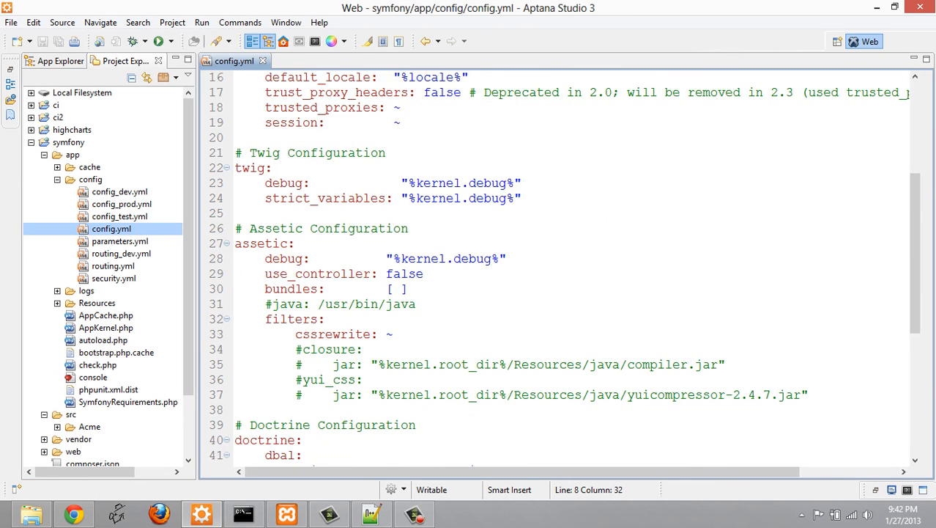
{"action": "scroll", "scroll_direction": "down", "scroll_amount": 3}
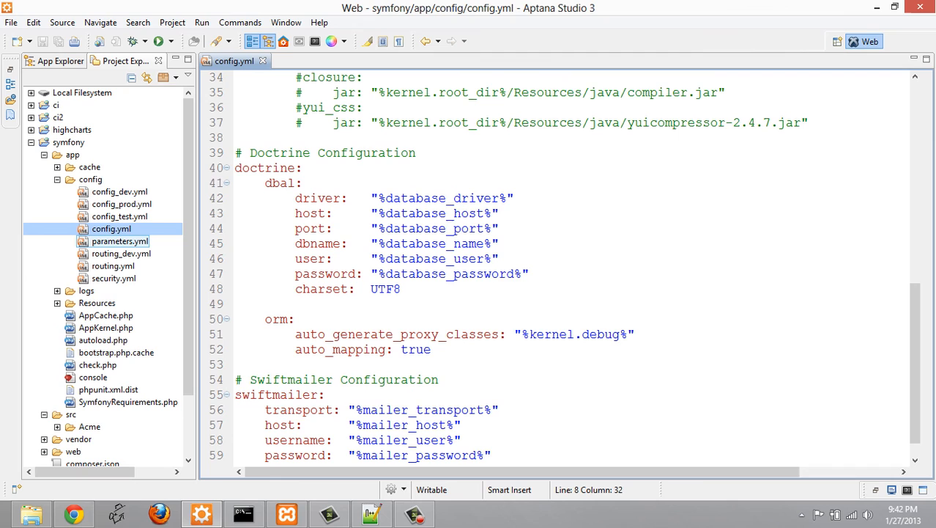
{"action": "left_click", "coordinate": [113, 266]}
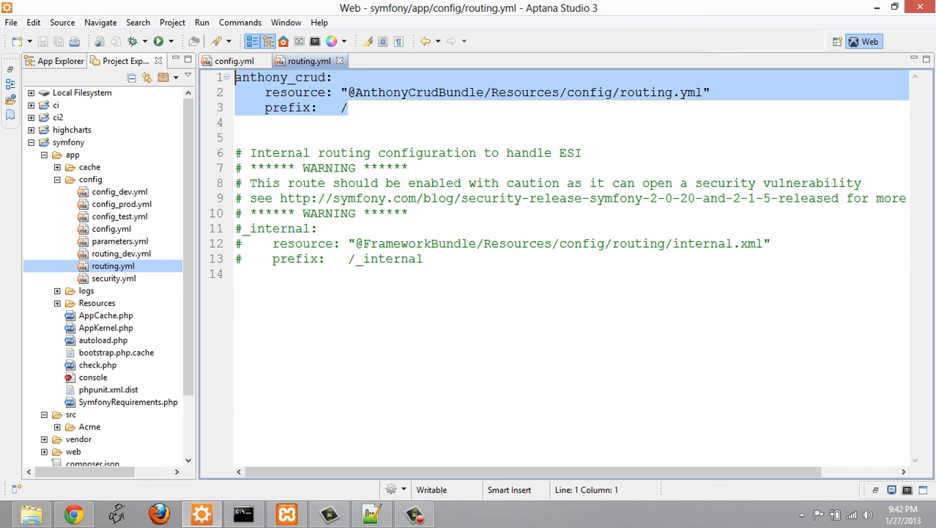
{"action": "left_click", "coordinate": [350, 108]}
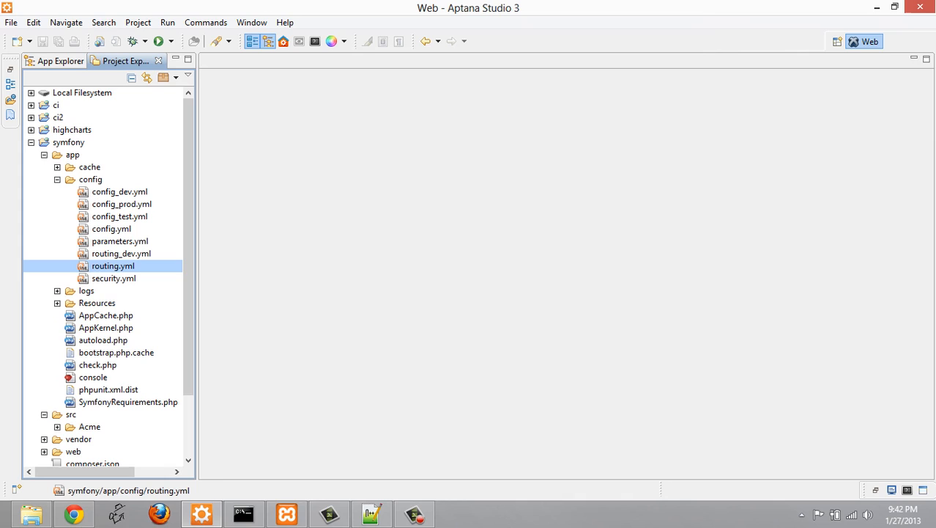
Step: Type 'php app/console generate:bundle' in the Command Prompt
{"action": "left_click", "coordinate": [244, 513]}
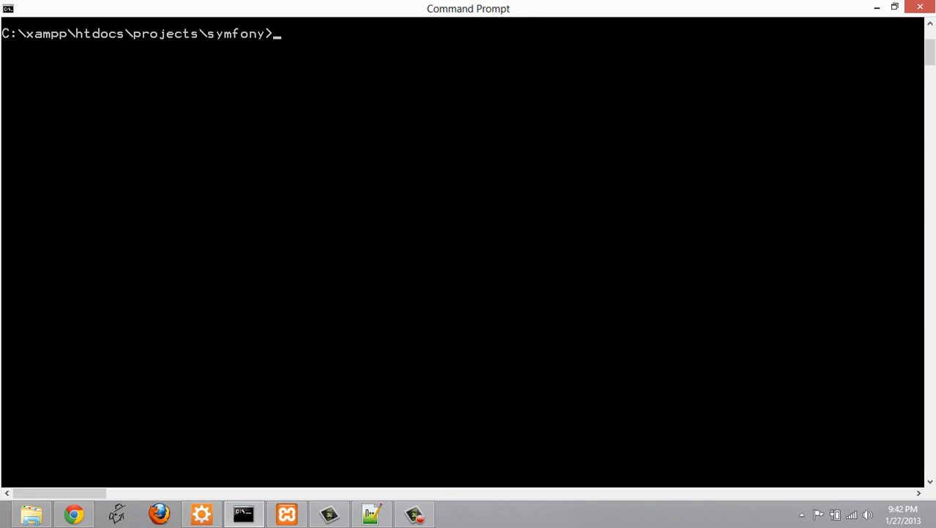
{"action": "type", "text": "php app/console generate:bundle"}
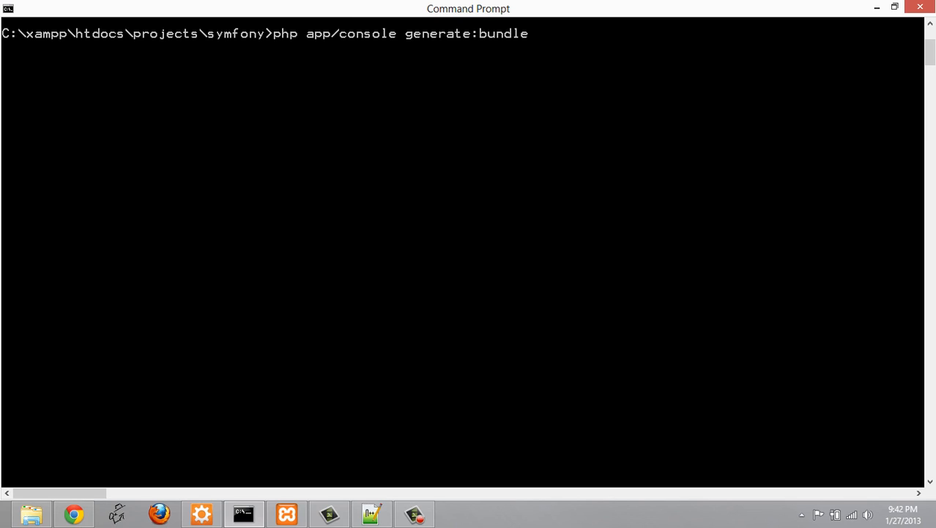